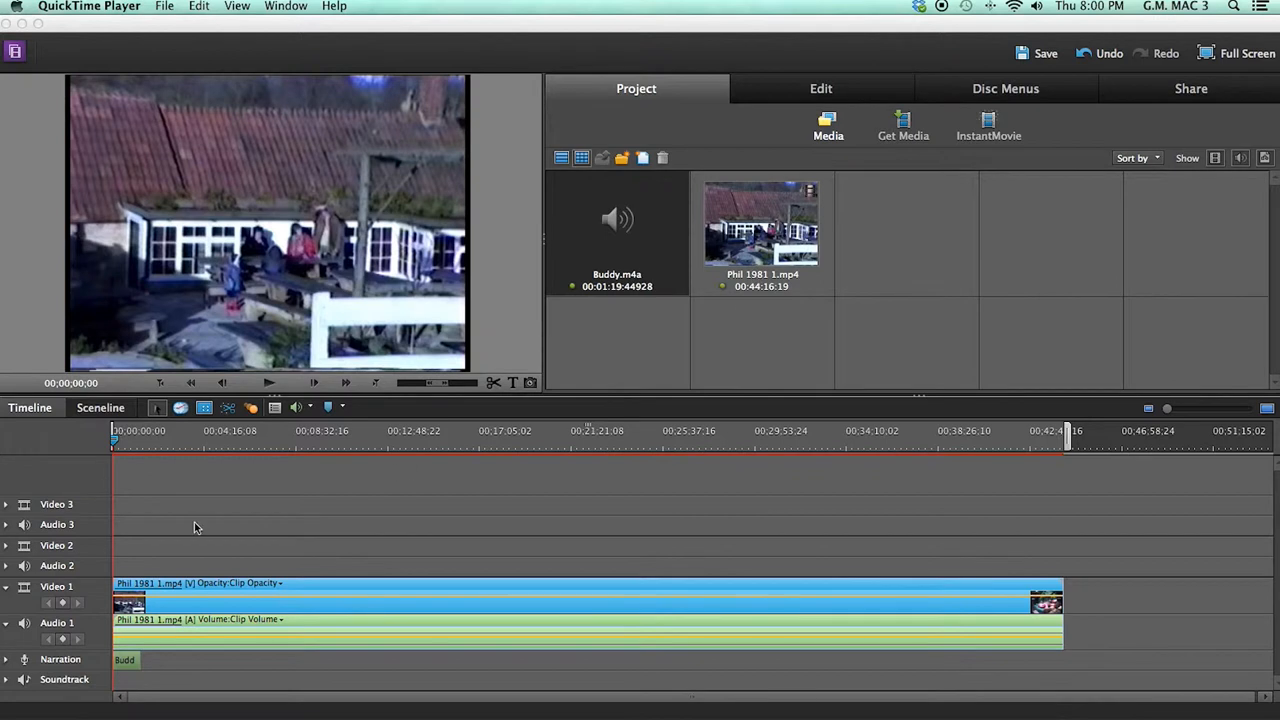
mouse_move(624, 264)
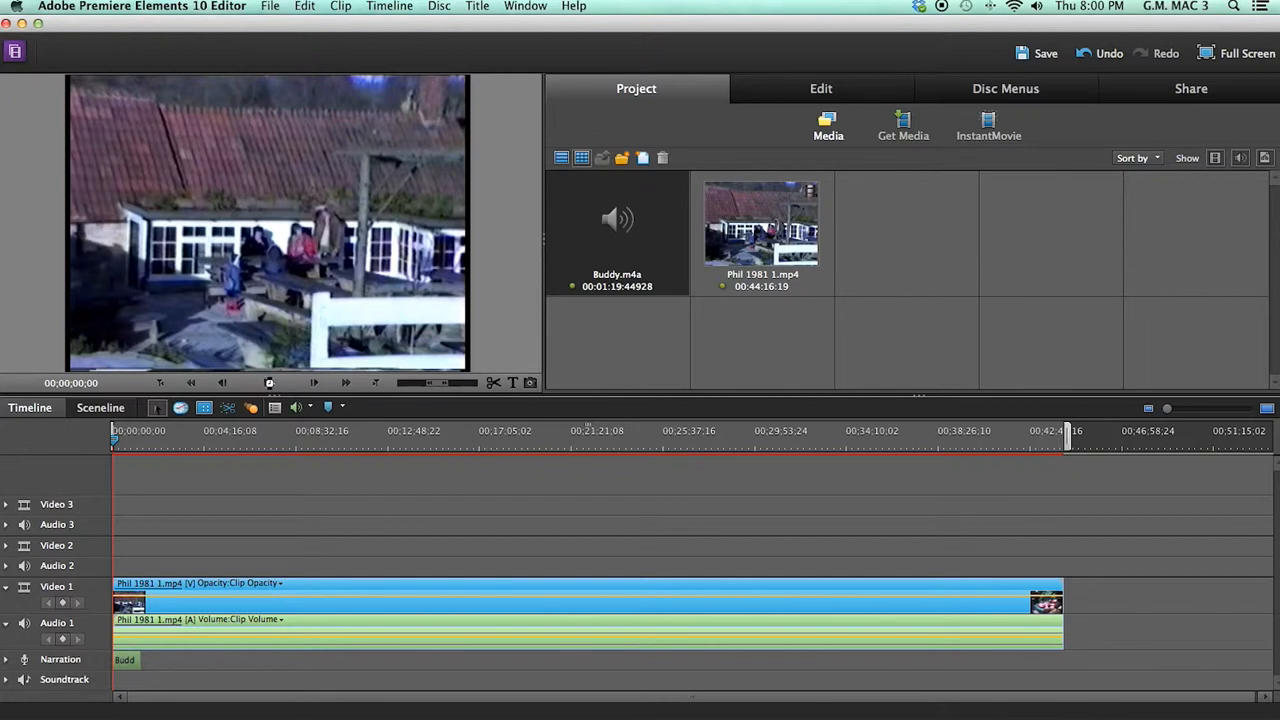
- Play and scrub the home-movie footage to preview later scenes and locate a cut point
click(268, 382)
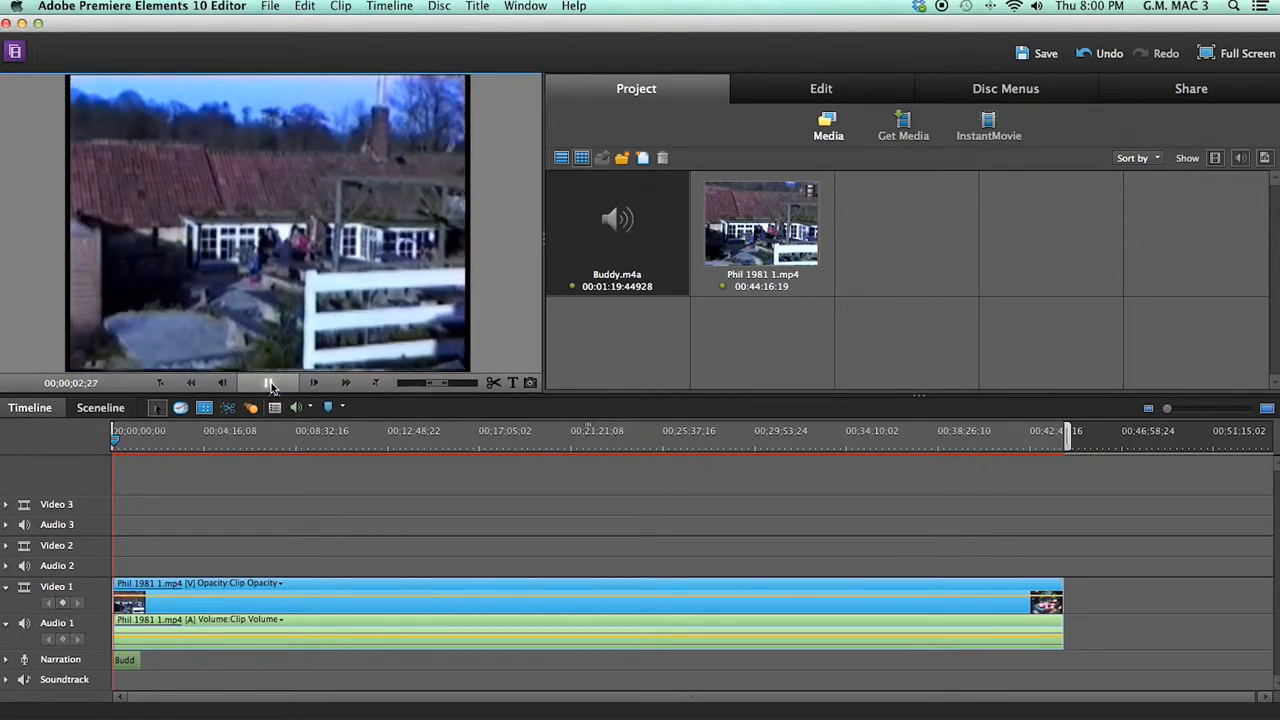
click(270, 384)
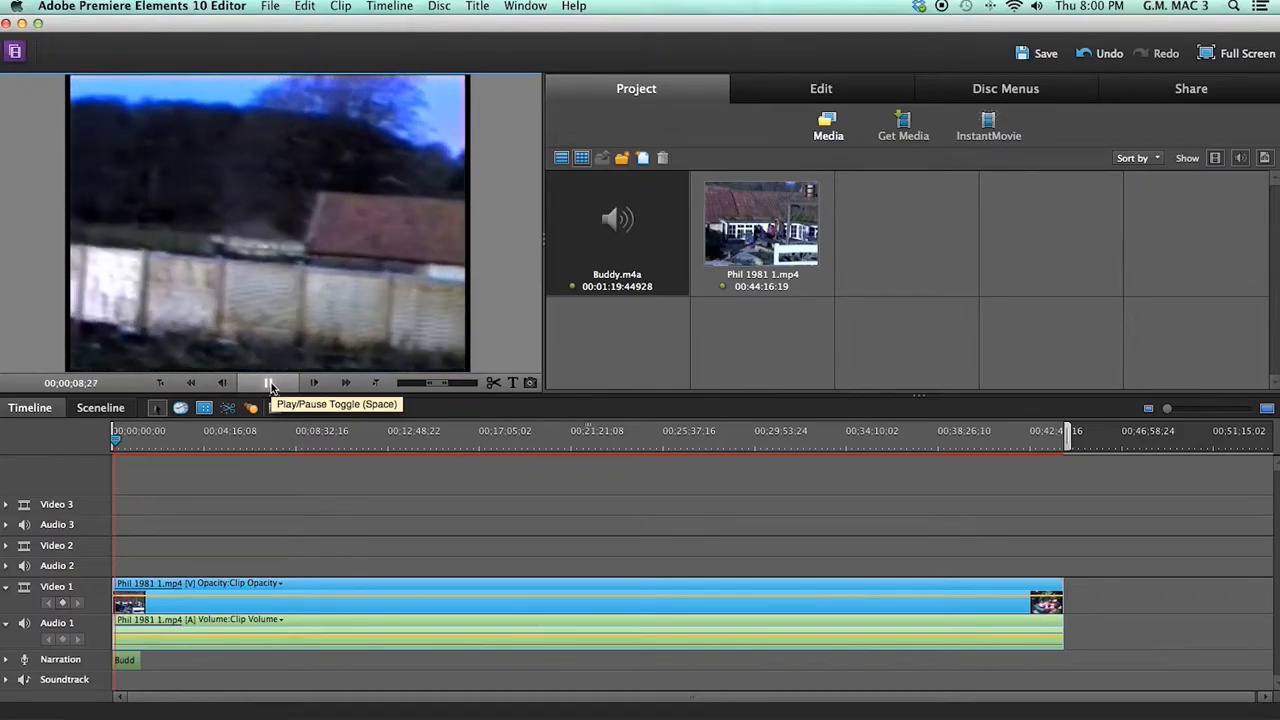
click(270, 382)
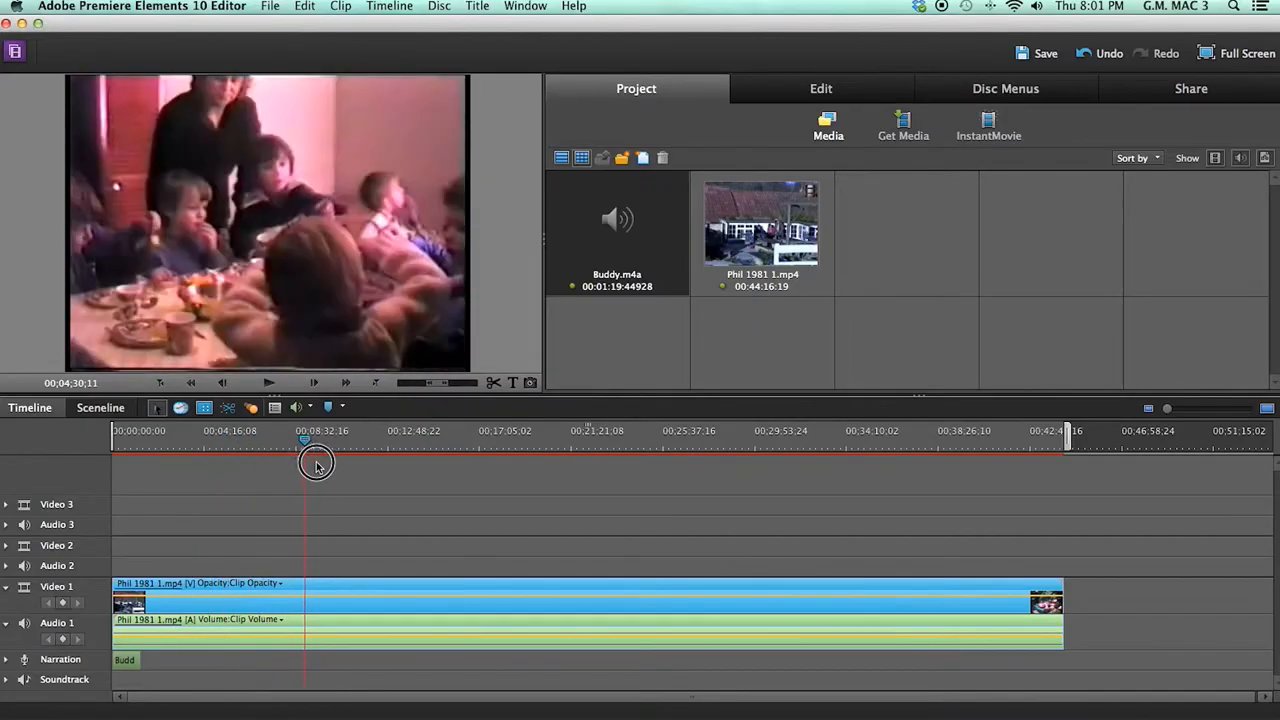
click(924, 440)
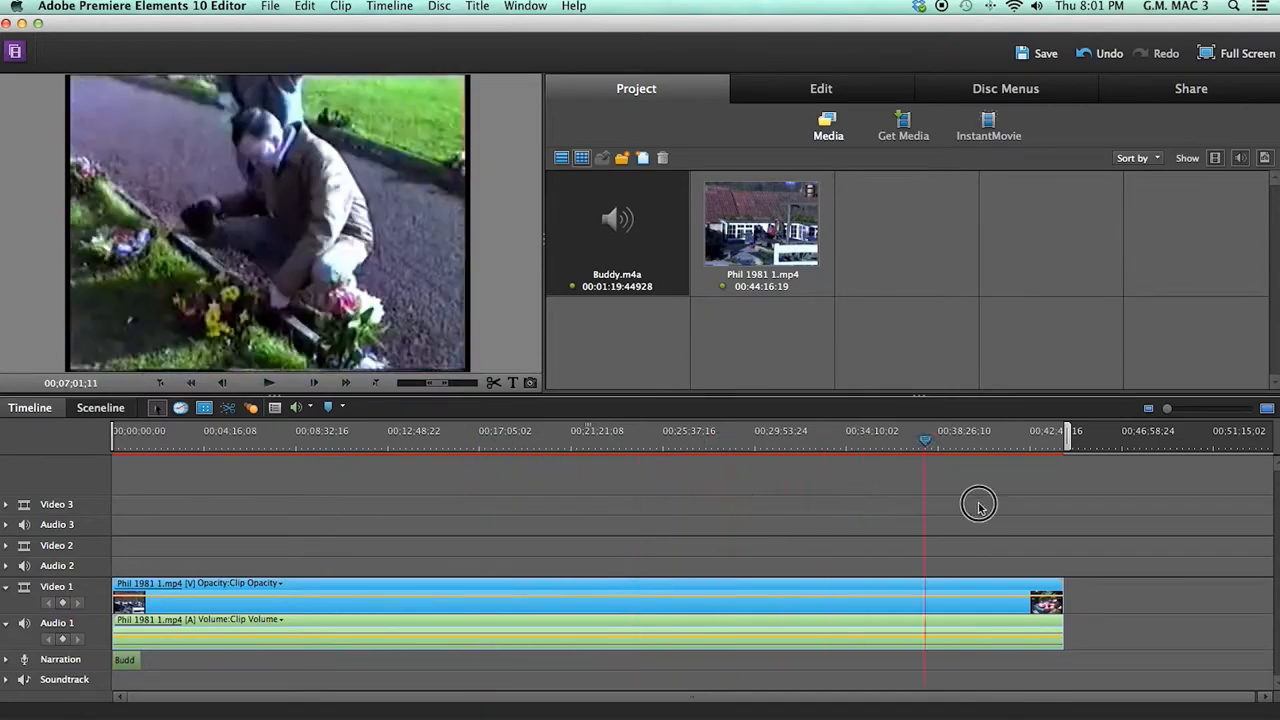
click(838, 432)
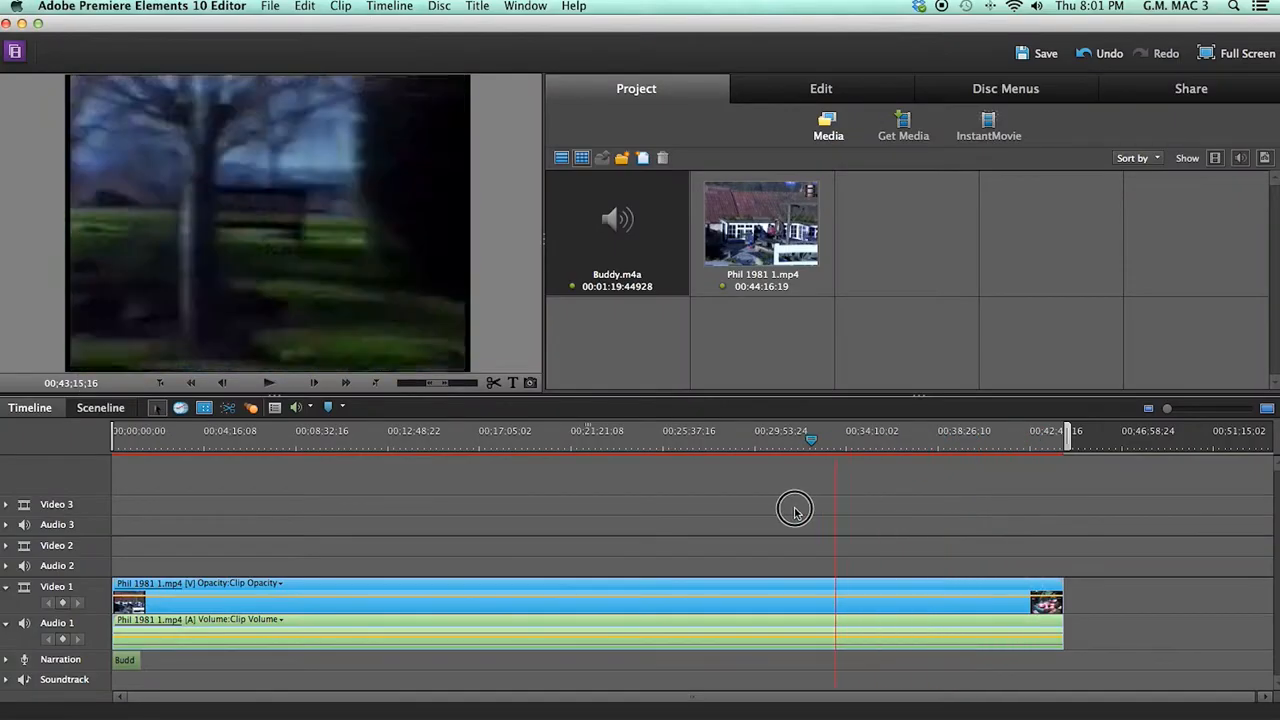
click(156, 440)
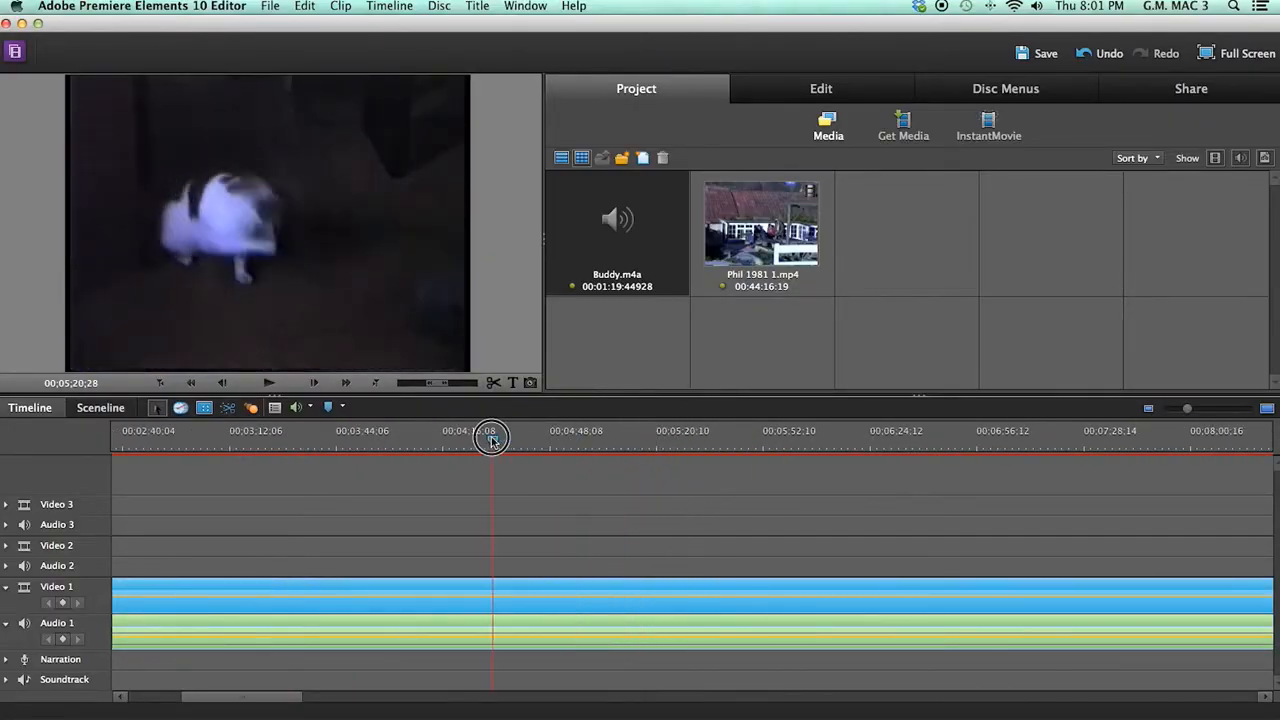
drag(490, 438, 564, 438)
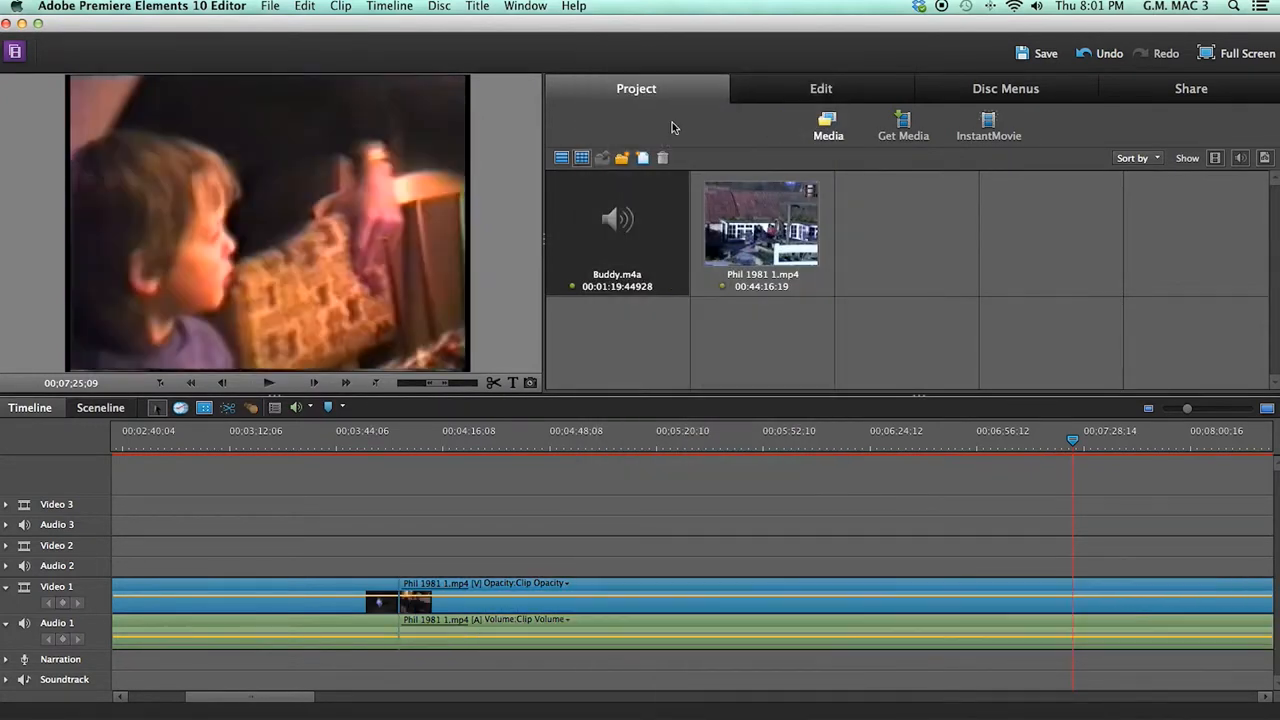
mouse_move(924, 448)
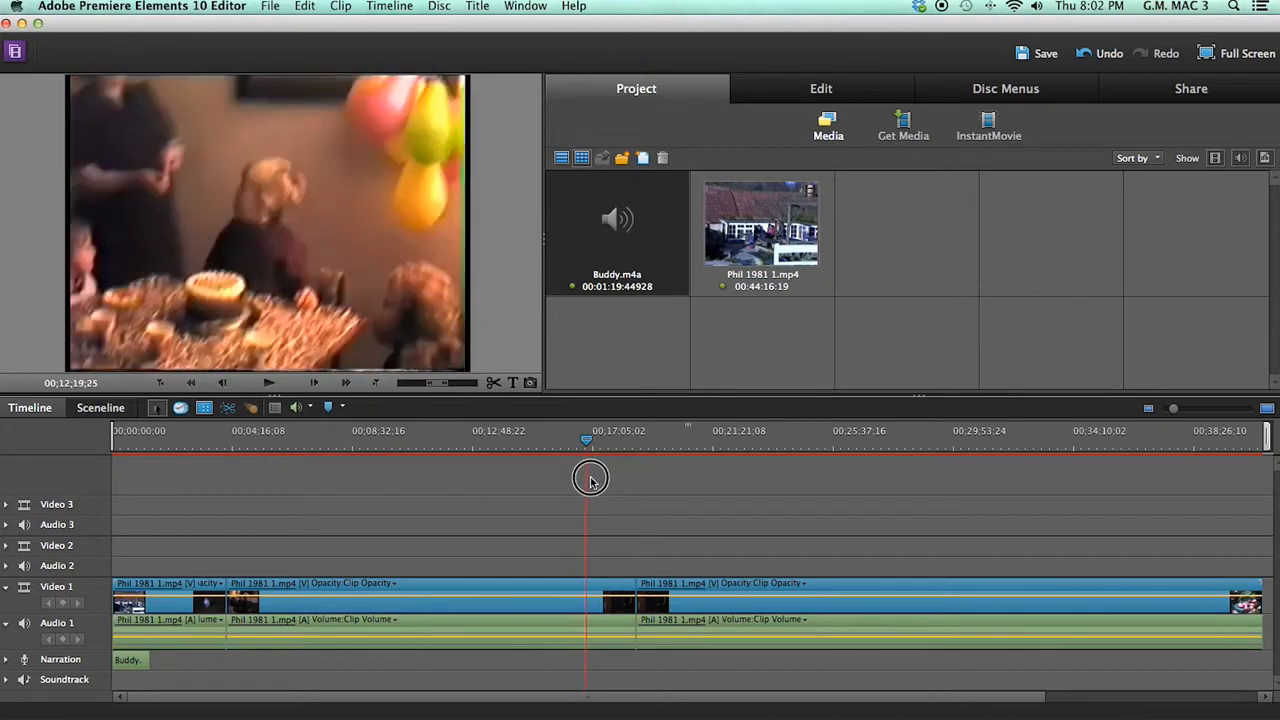
- Split the Video 1 clip at the start of the party scene and scrub on toward the next boundary
drag(590, 478, 640, 486)
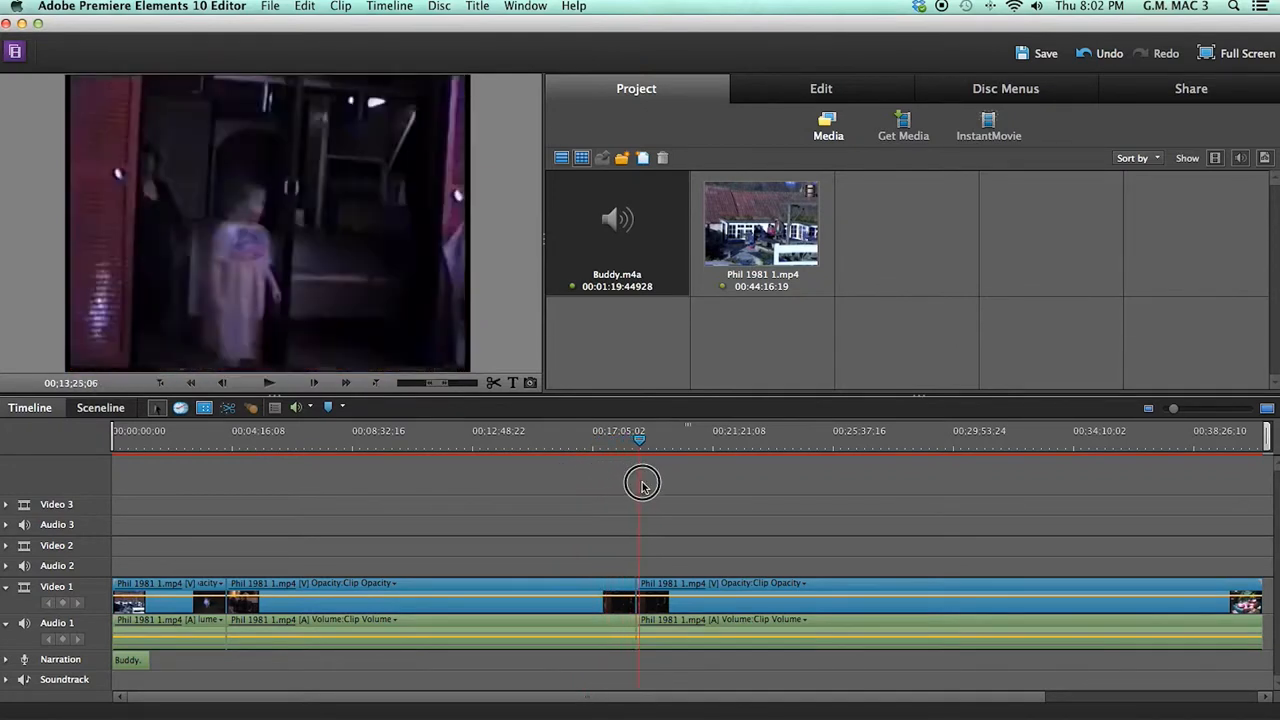
drag(640, 482, 576, 482)
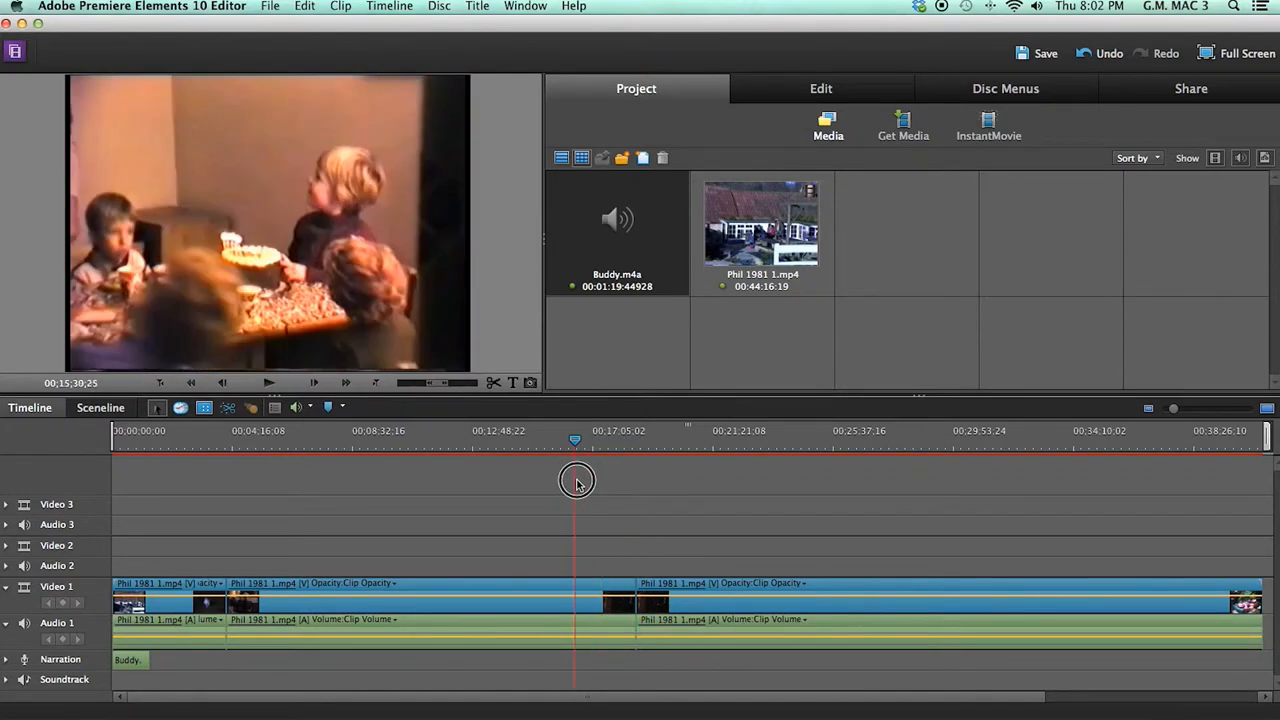
drag(576, 480, 570, 480)
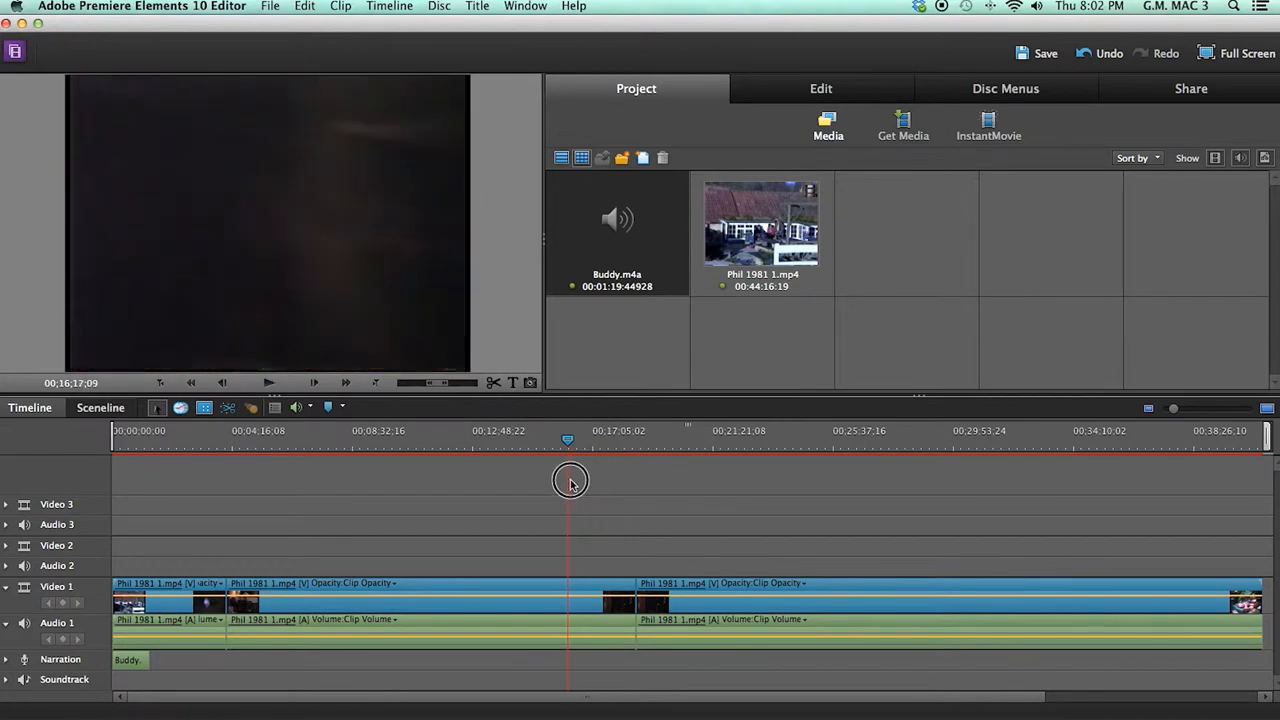
drag(570, 480, 576, 480)
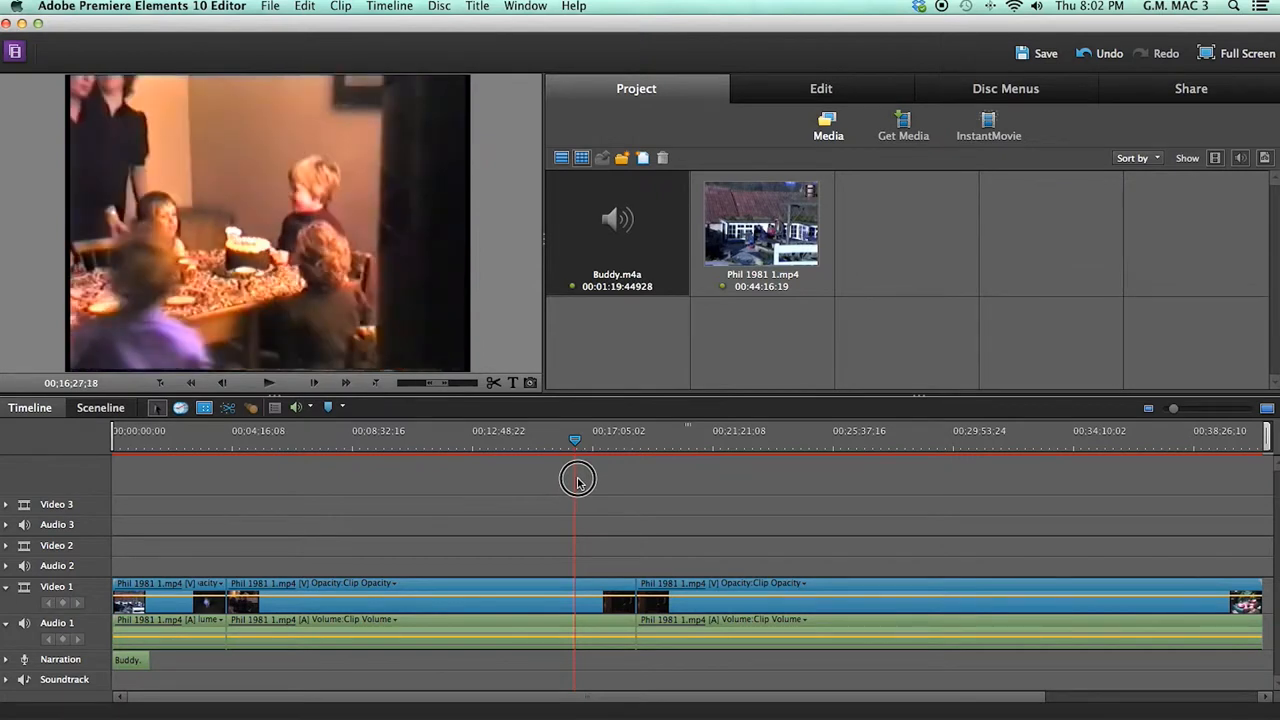
click(268, 382)
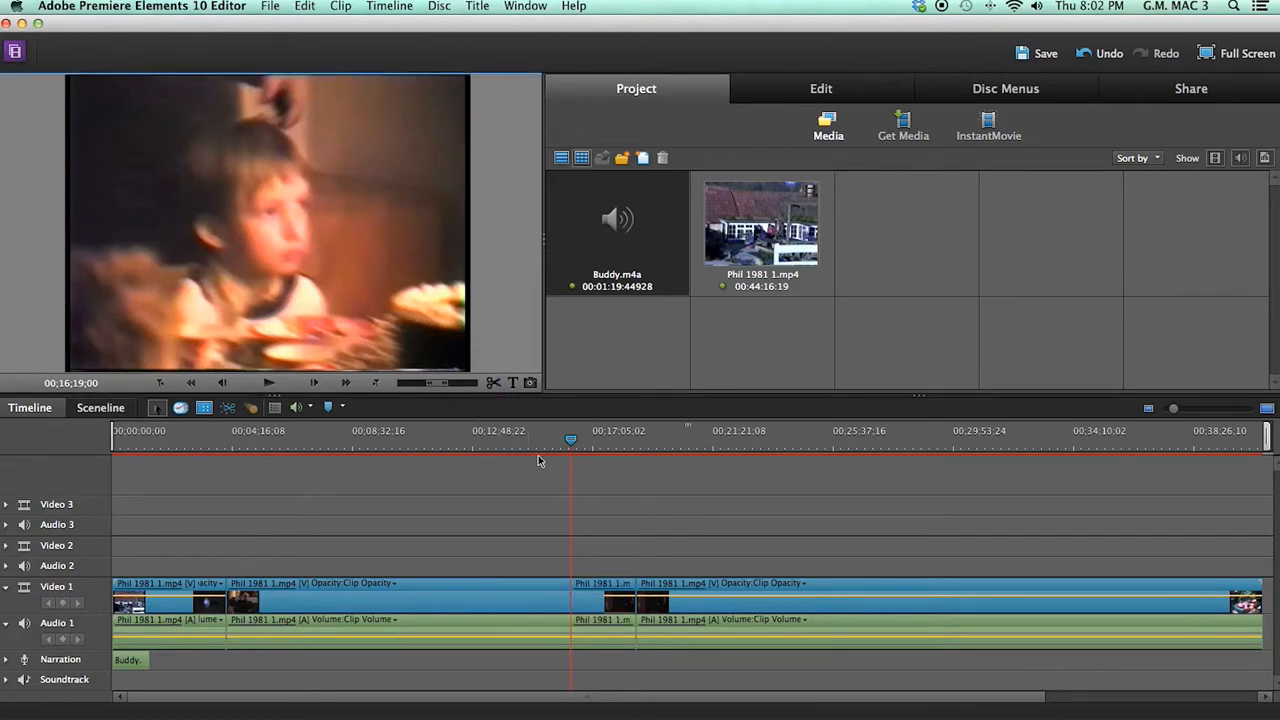
drag(570, 440, 580, 444)
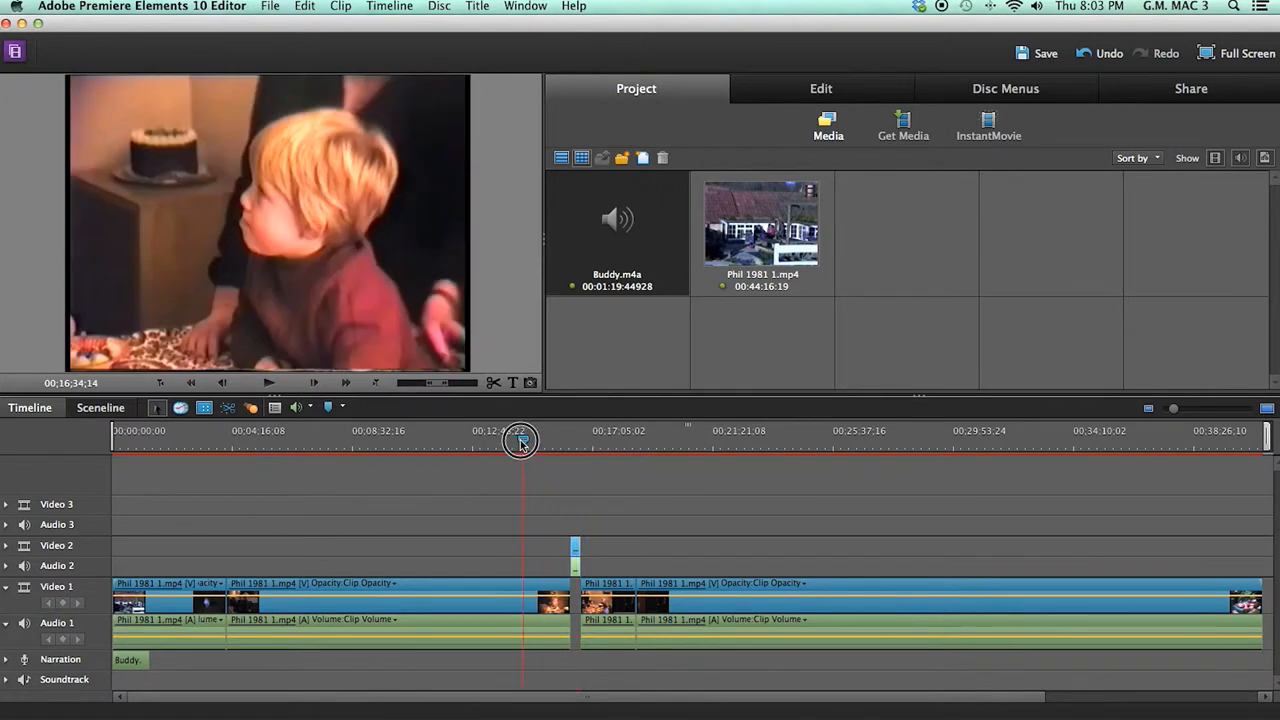
- Scrub the playhead to the next cut points further along the footage
drag(520, 444, 438, 450)
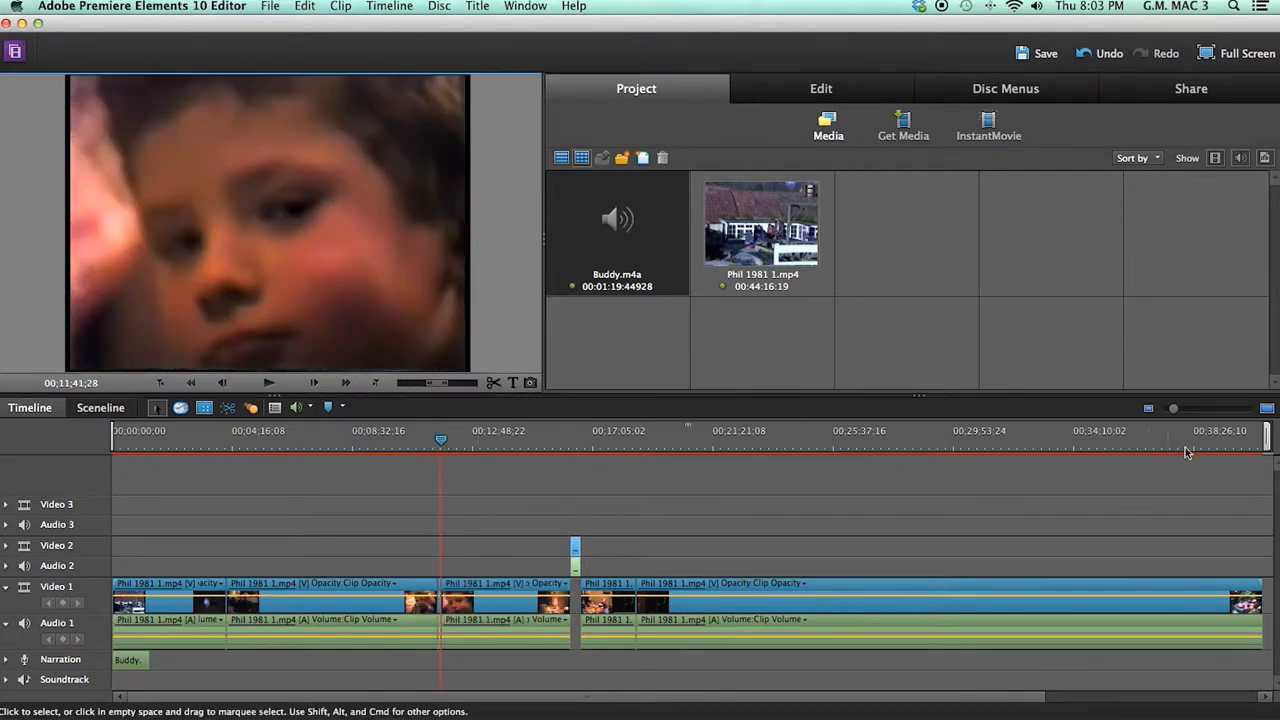
drag(1172, 408, 1192, 408)
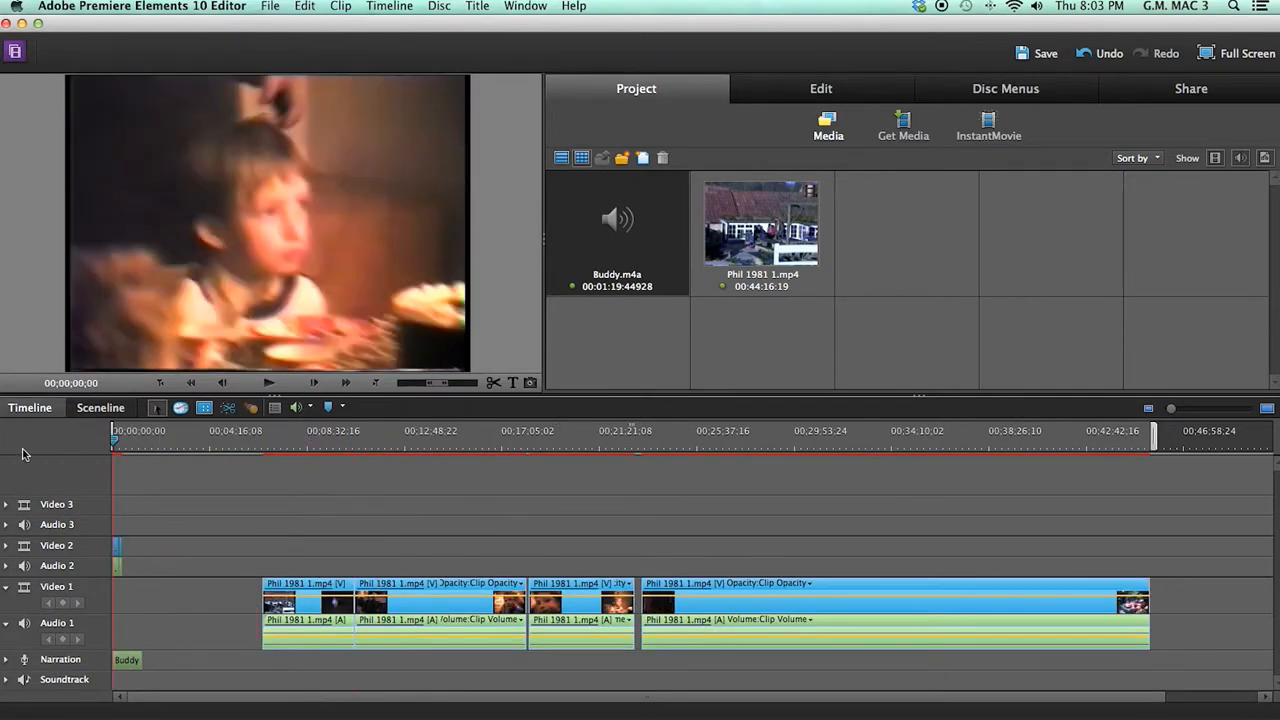
- Play the assembled Video 1 clips from the start to review the sequence
click(268, 382)
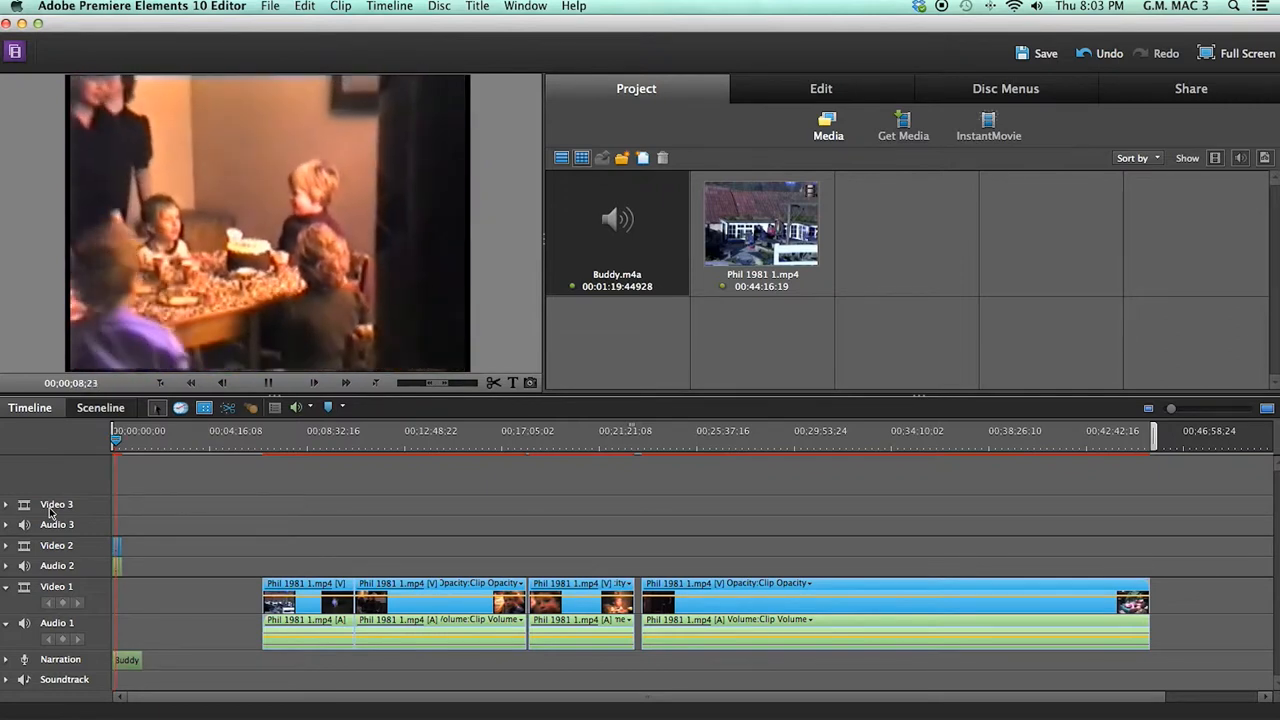
click(312, 382)
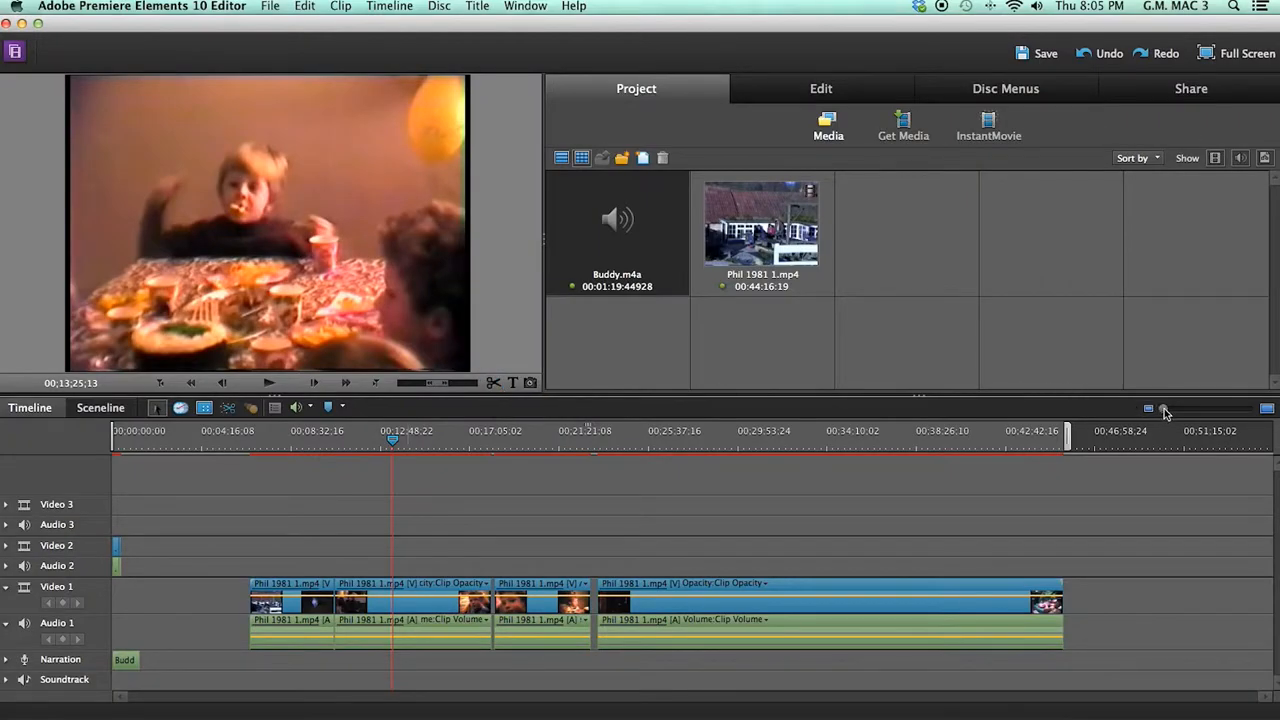
- Zoom in, split the Video 1 footage near 13:34 and scrub ahead to the next scene
drag(1164, 408, 1184, 408)
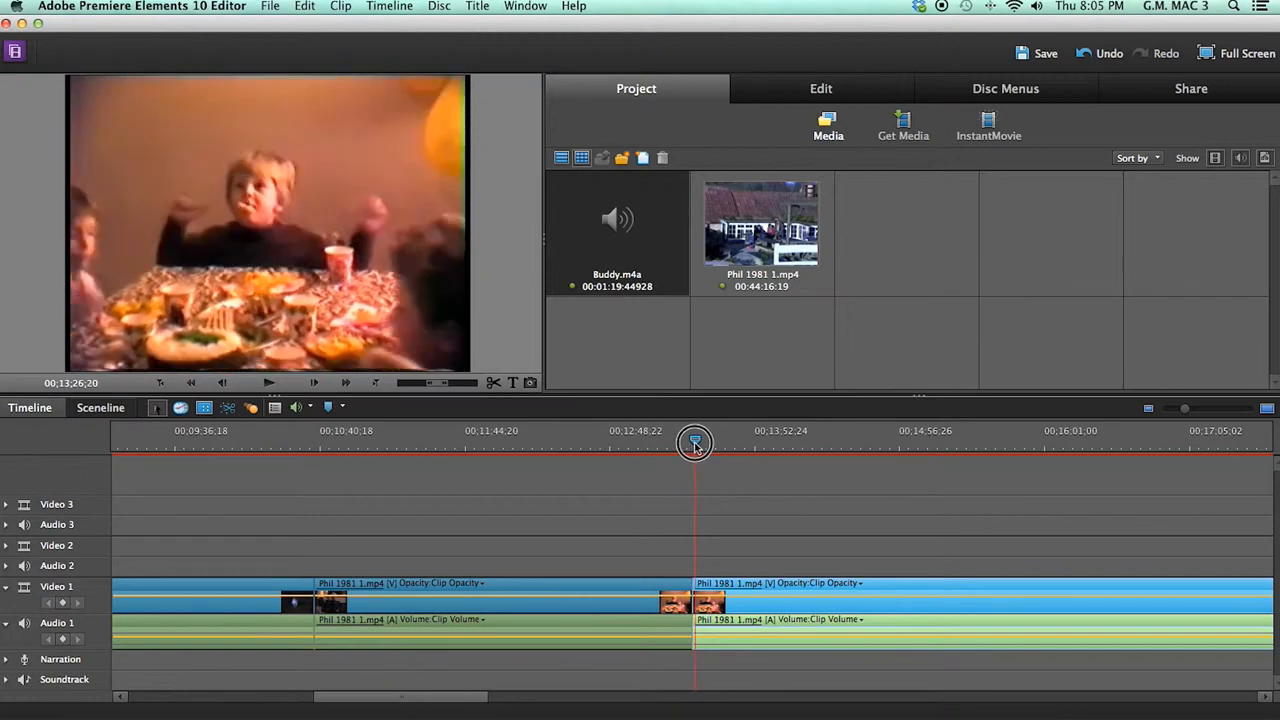
drag(696, 444, 710, 444)
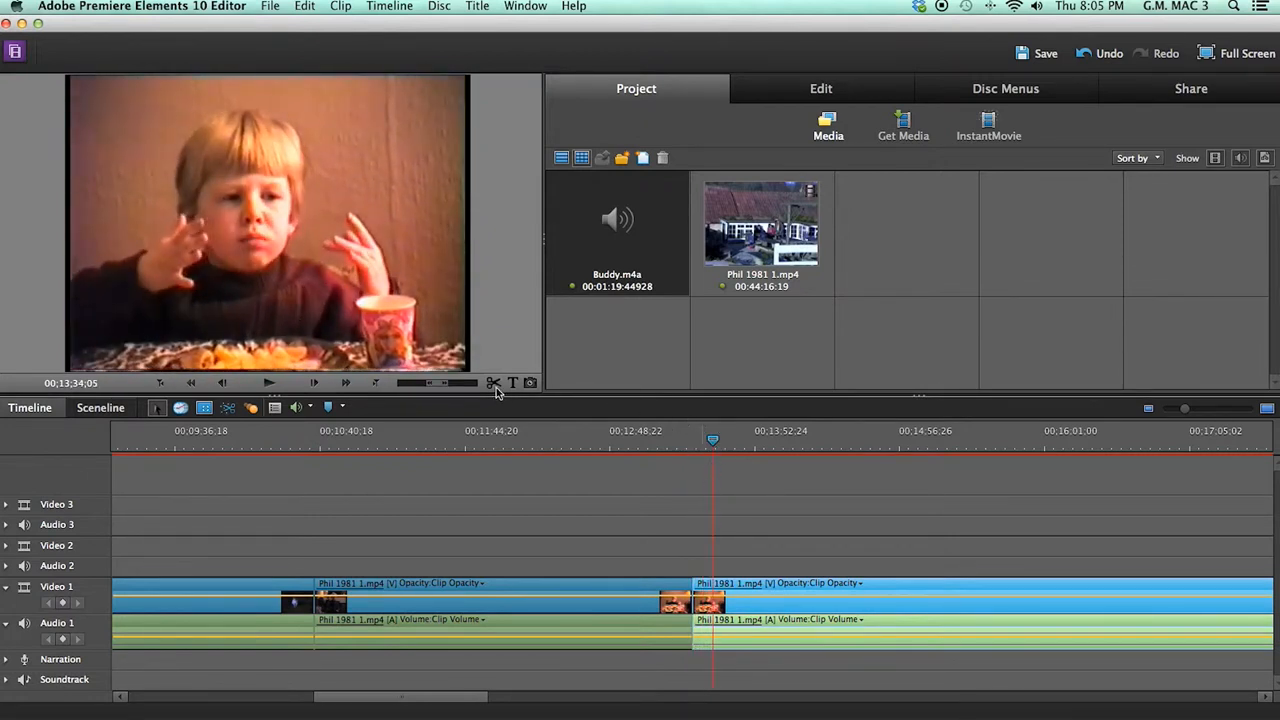
click(702, 584)
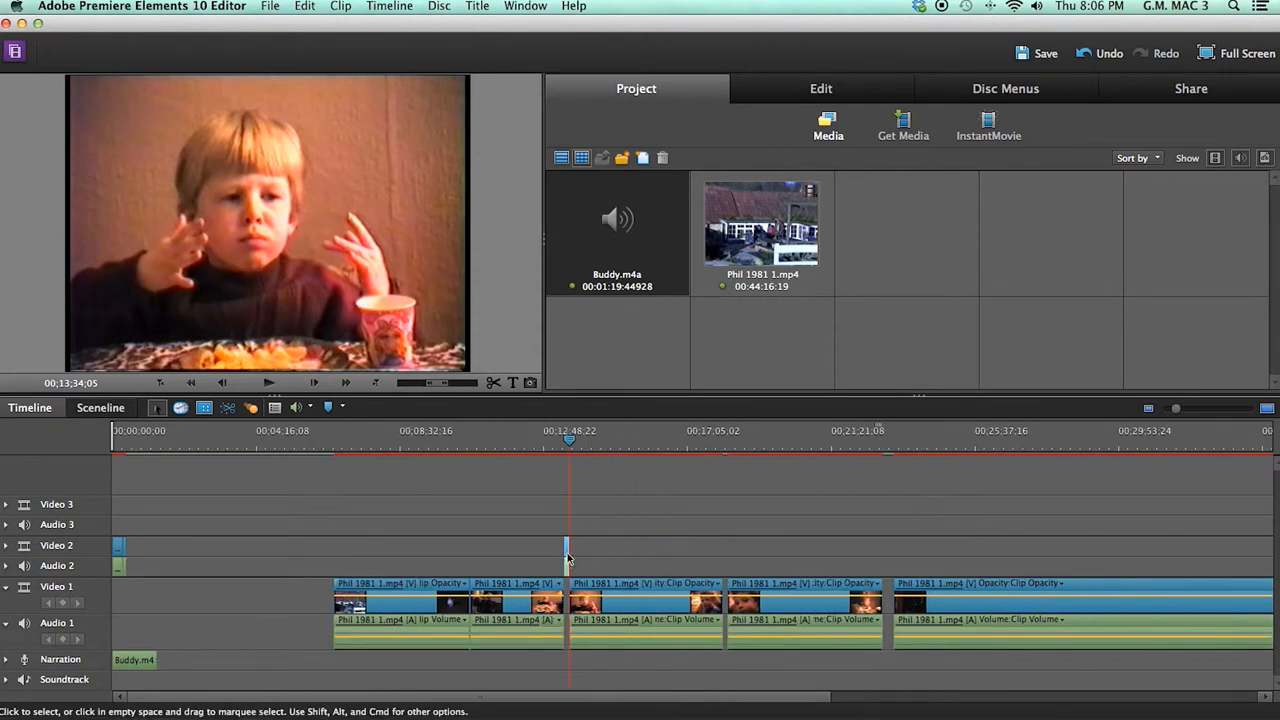
mouse_move(128, 552)
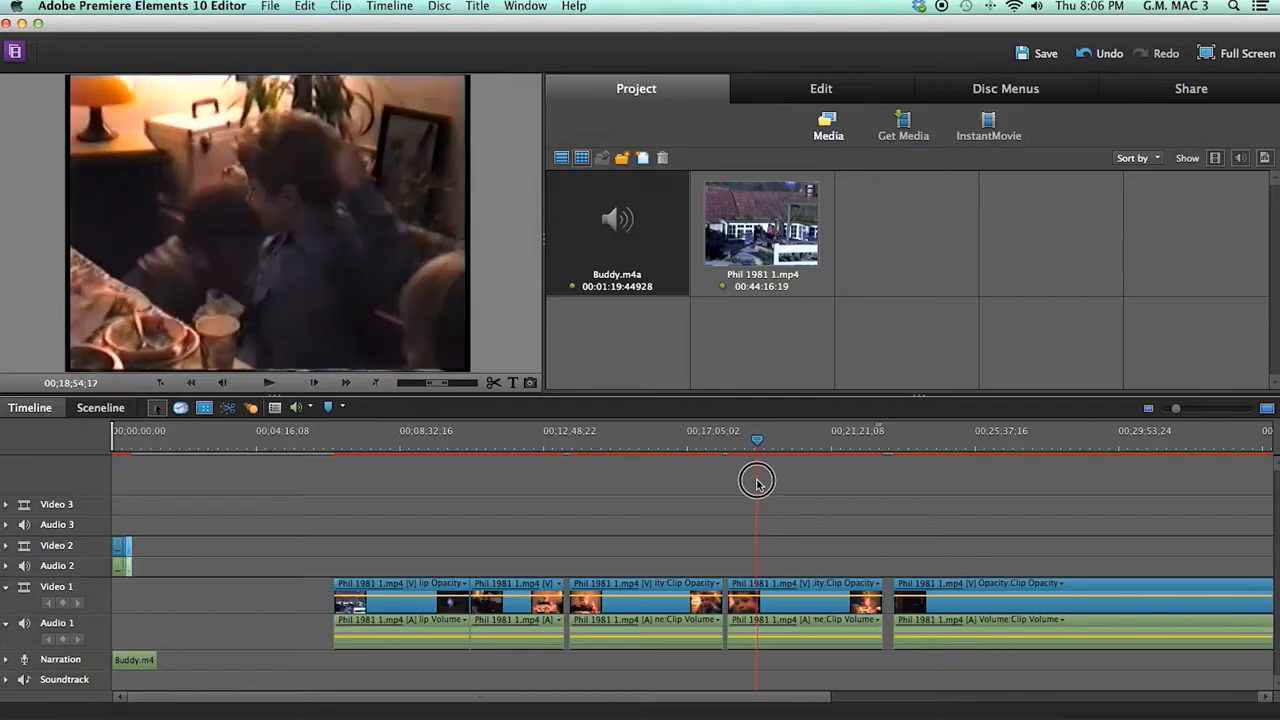
drag(756, 480, 768, 480)
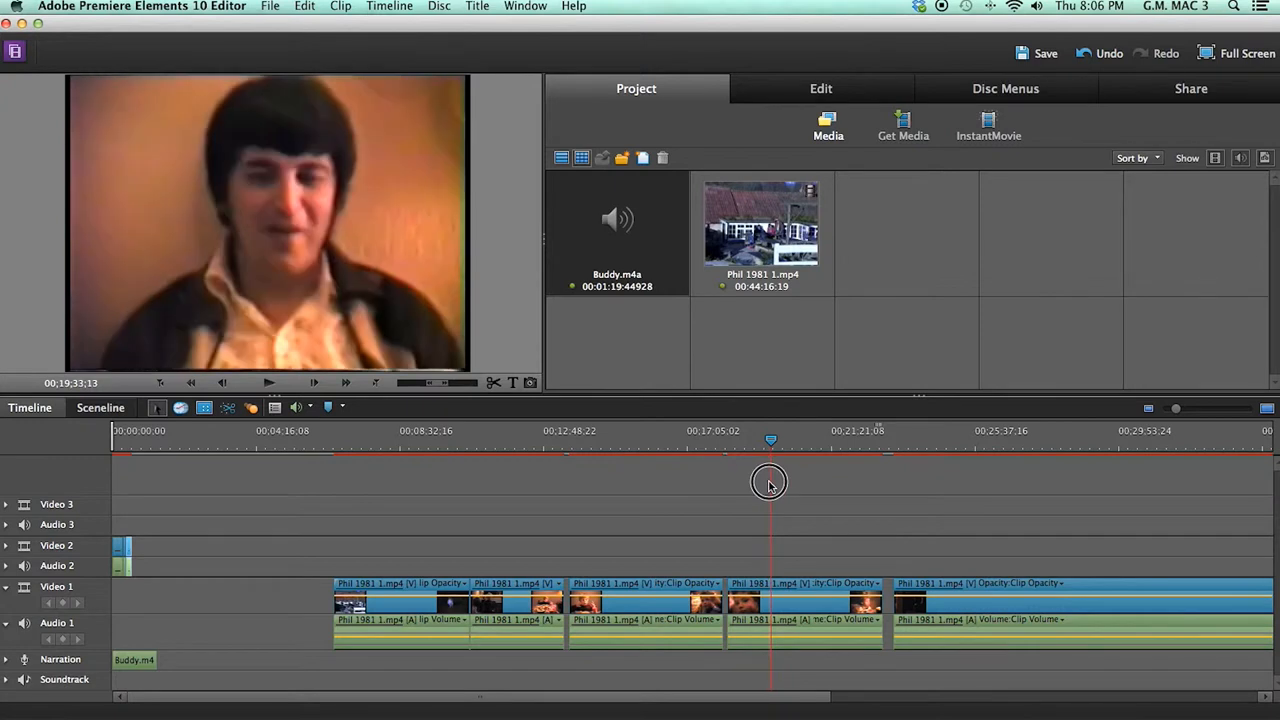
click(804, 600)
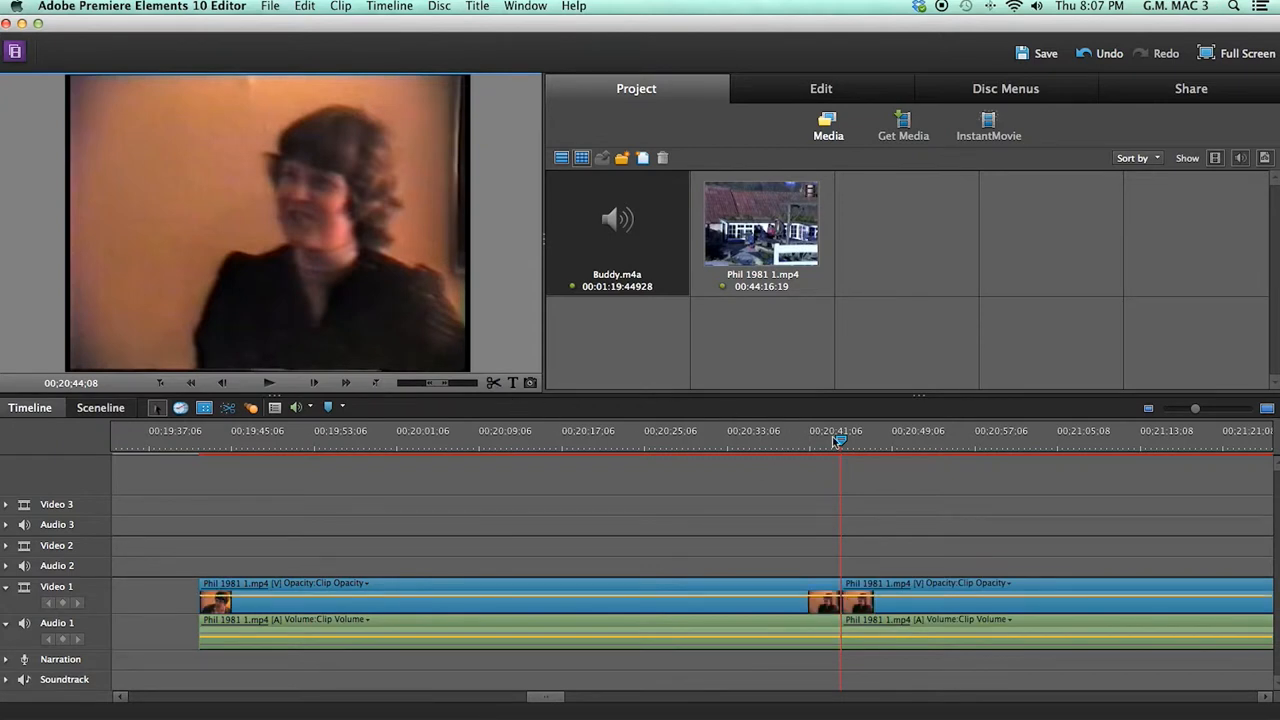
- Scrub the footage past the 17-minute mark to find keeper moments around 20 minutes
drag(838, 442, 856, 444)
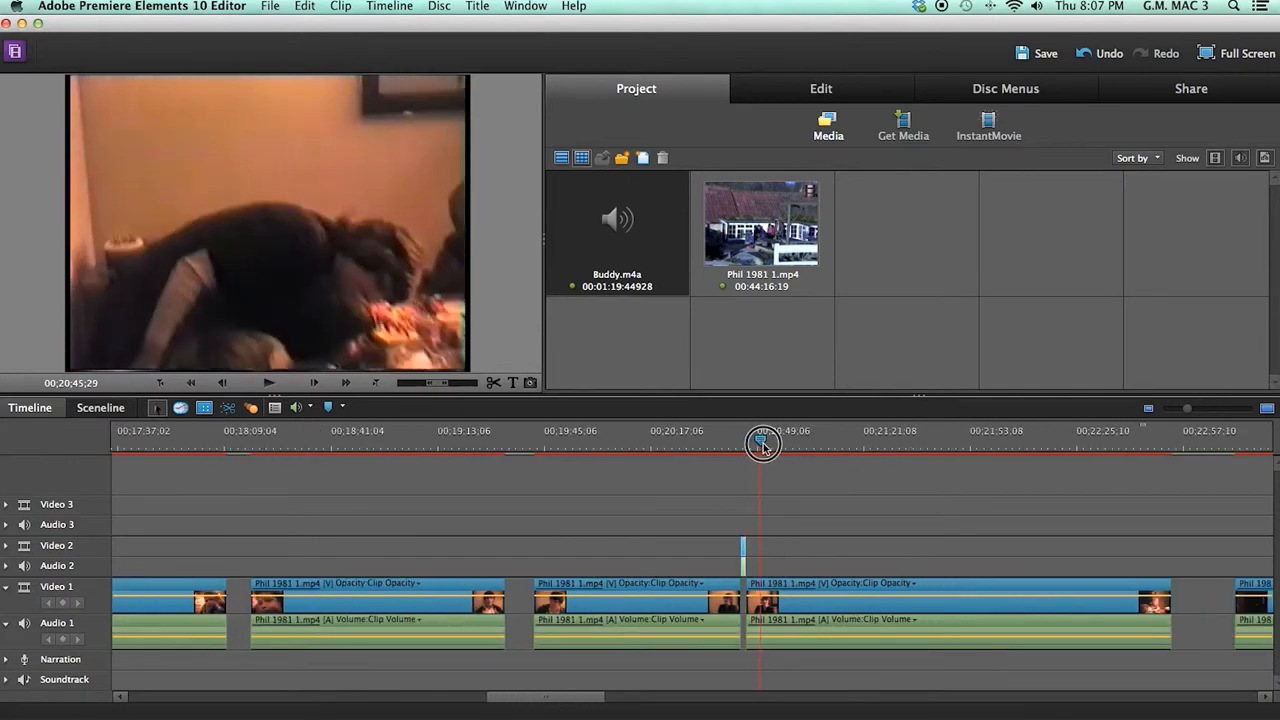
drag(764, 446, 844, 456)
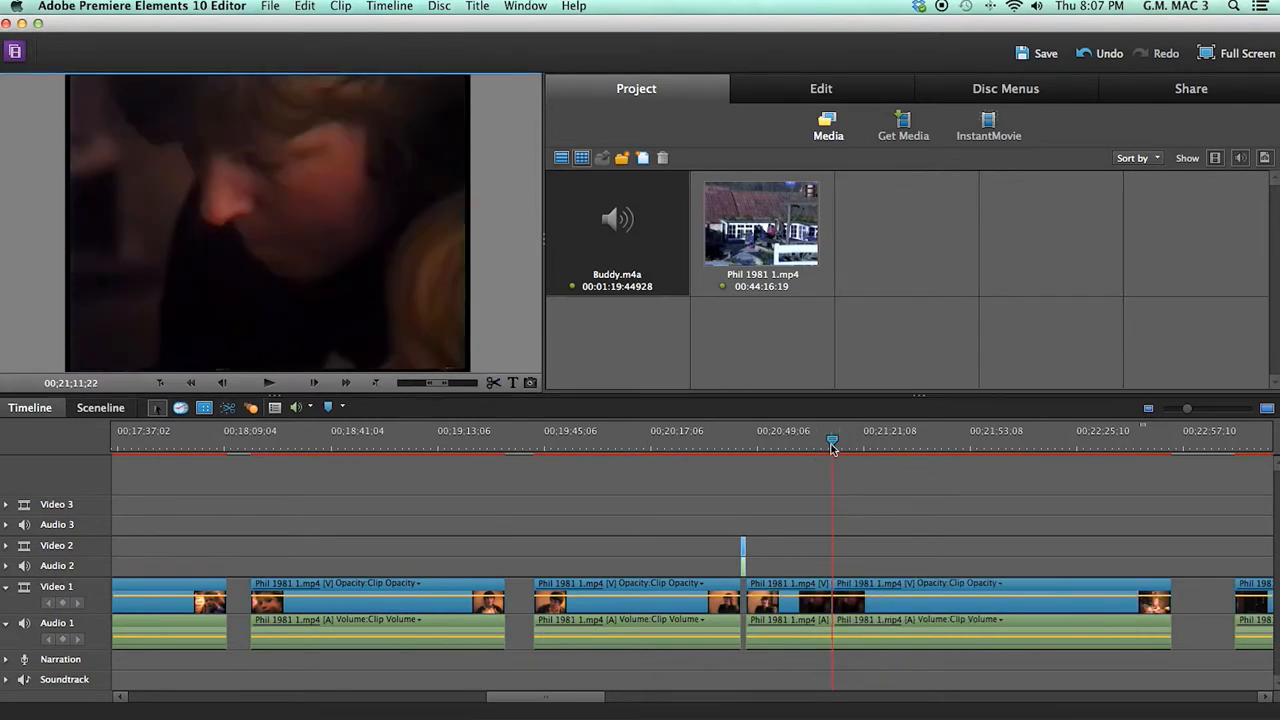
drag(832, 442, 838, 442)
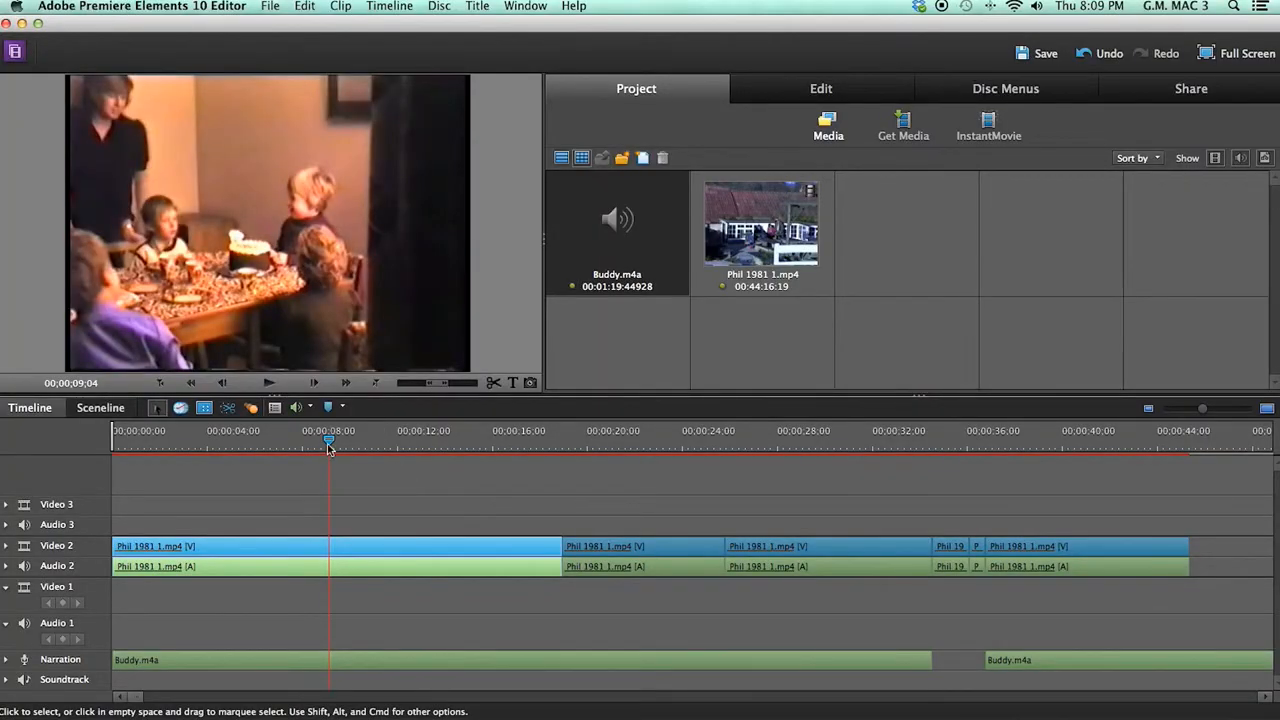
- Delete the first Video 2 clip's video and ripple-trim the edge so later clips close the gap
drag(328, 442, 140, 442)
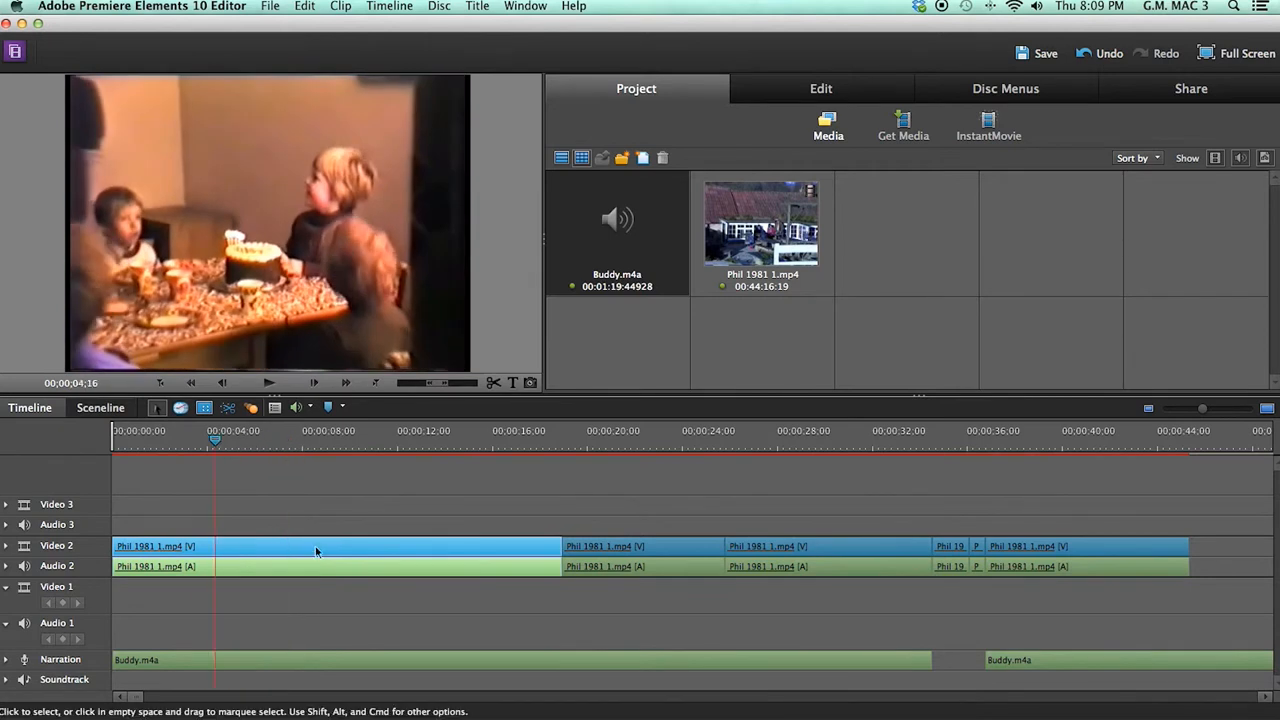
click(296, 548)
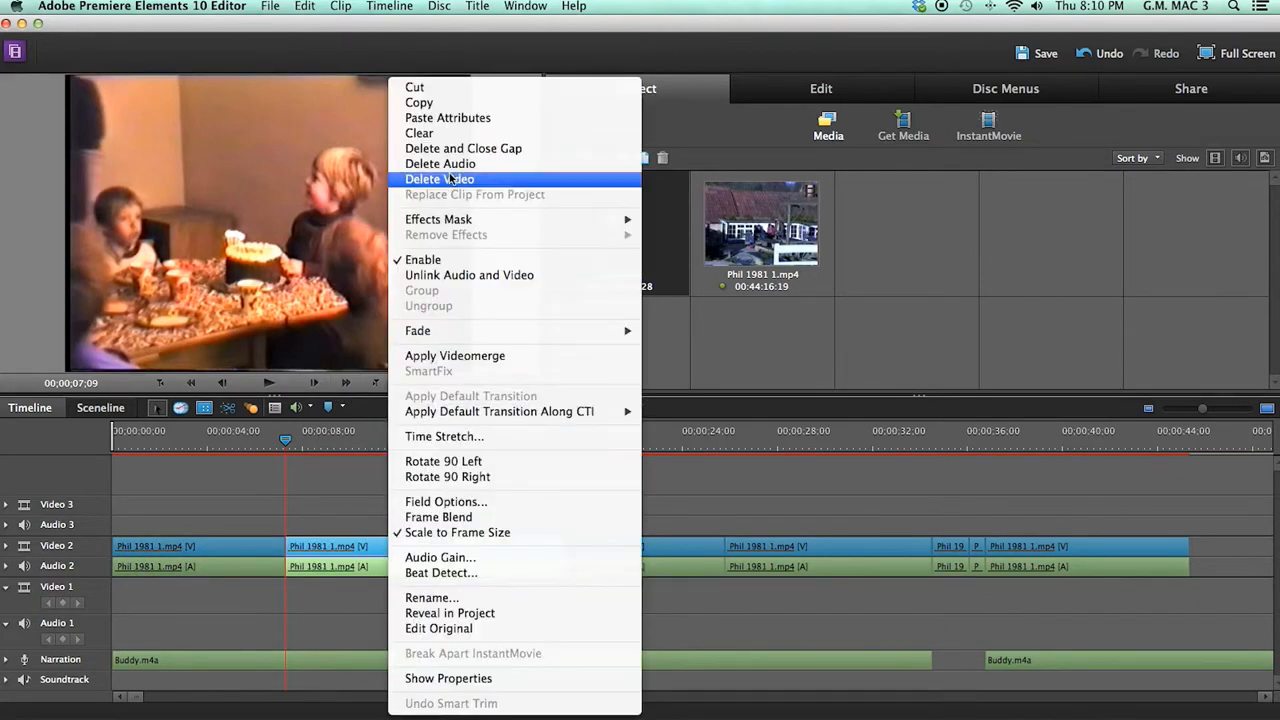
click(440, 178)
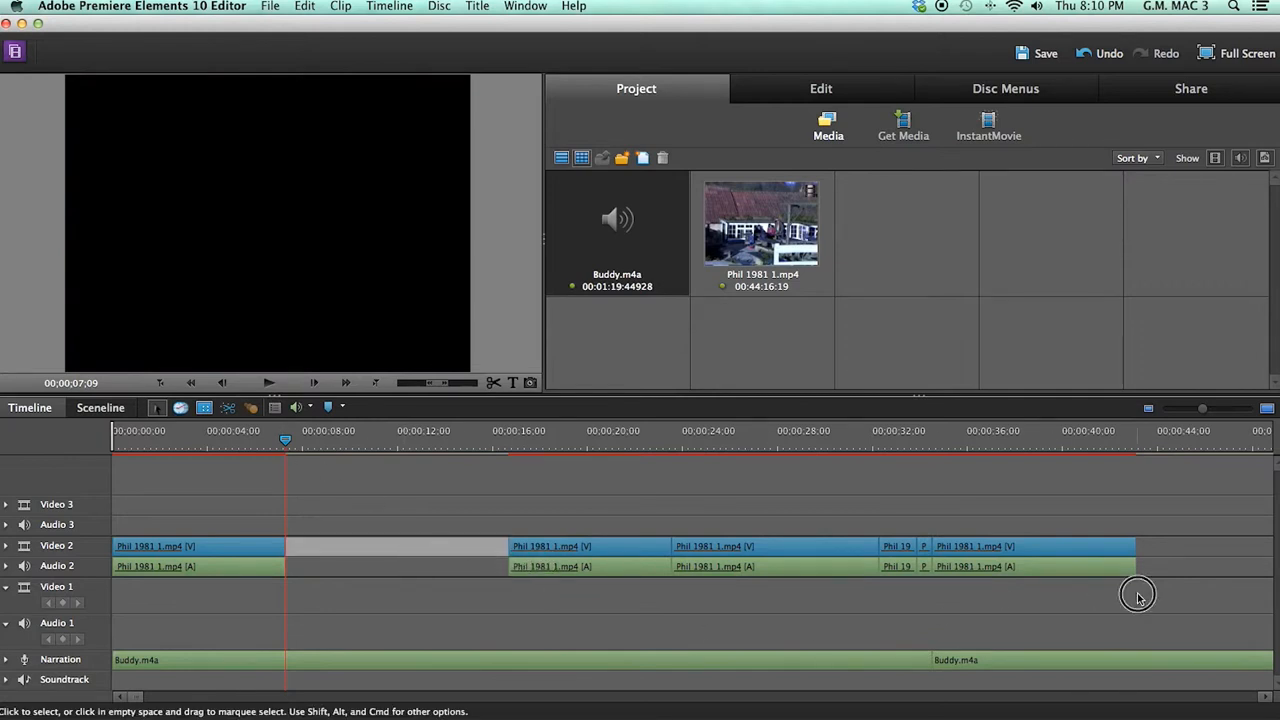
drag(284, 450, 358, 450)
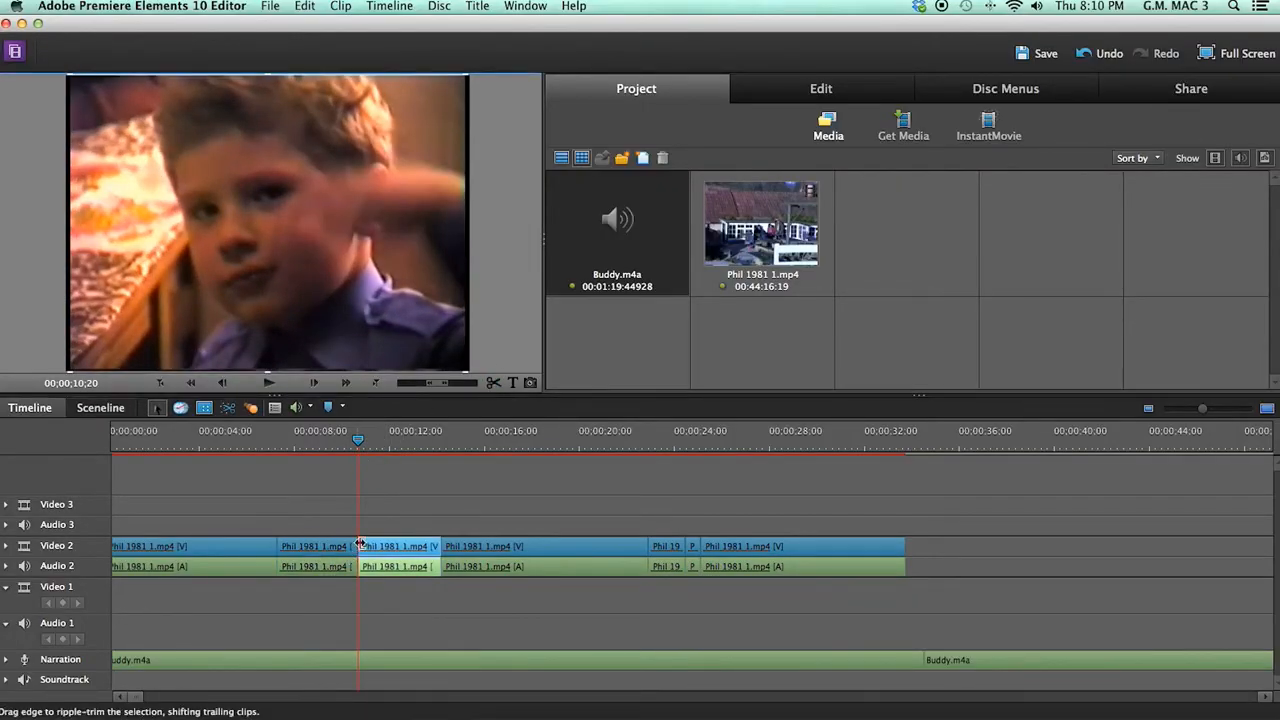
right_click(394, 546)
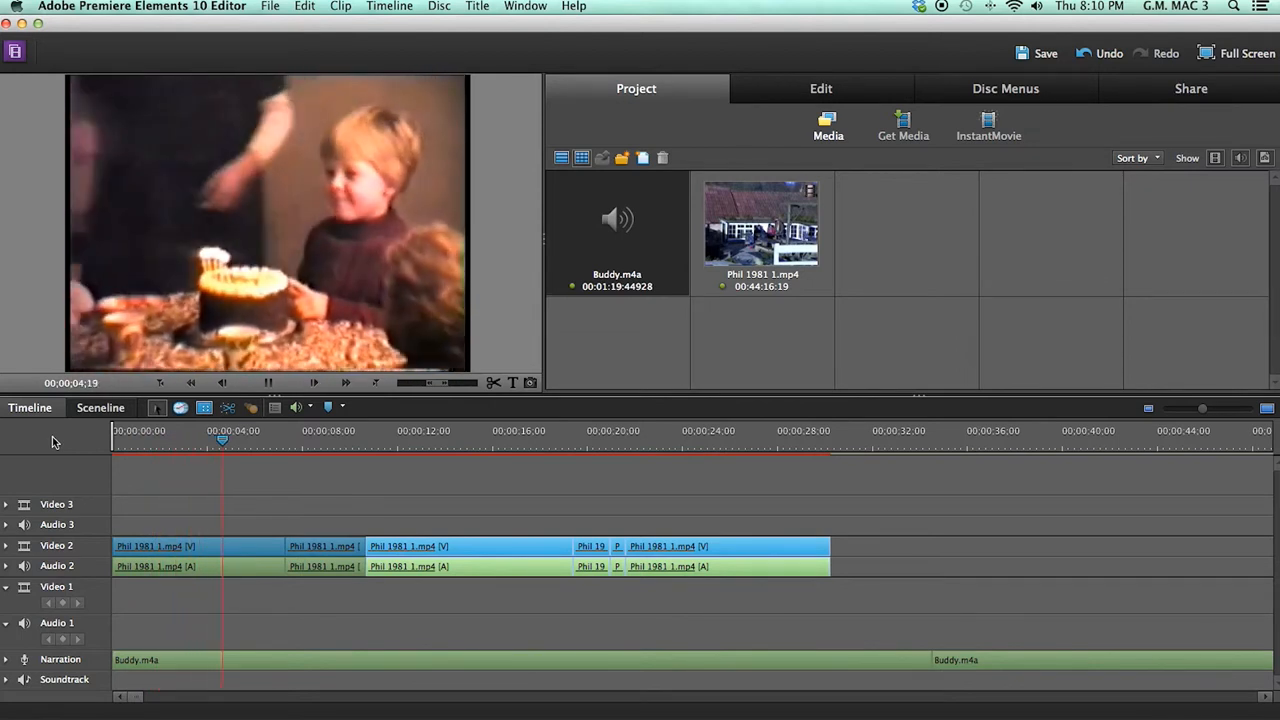
- Play back the trimmed Video 2 sequence, which now ends near 28 seconds
click(268, 440)
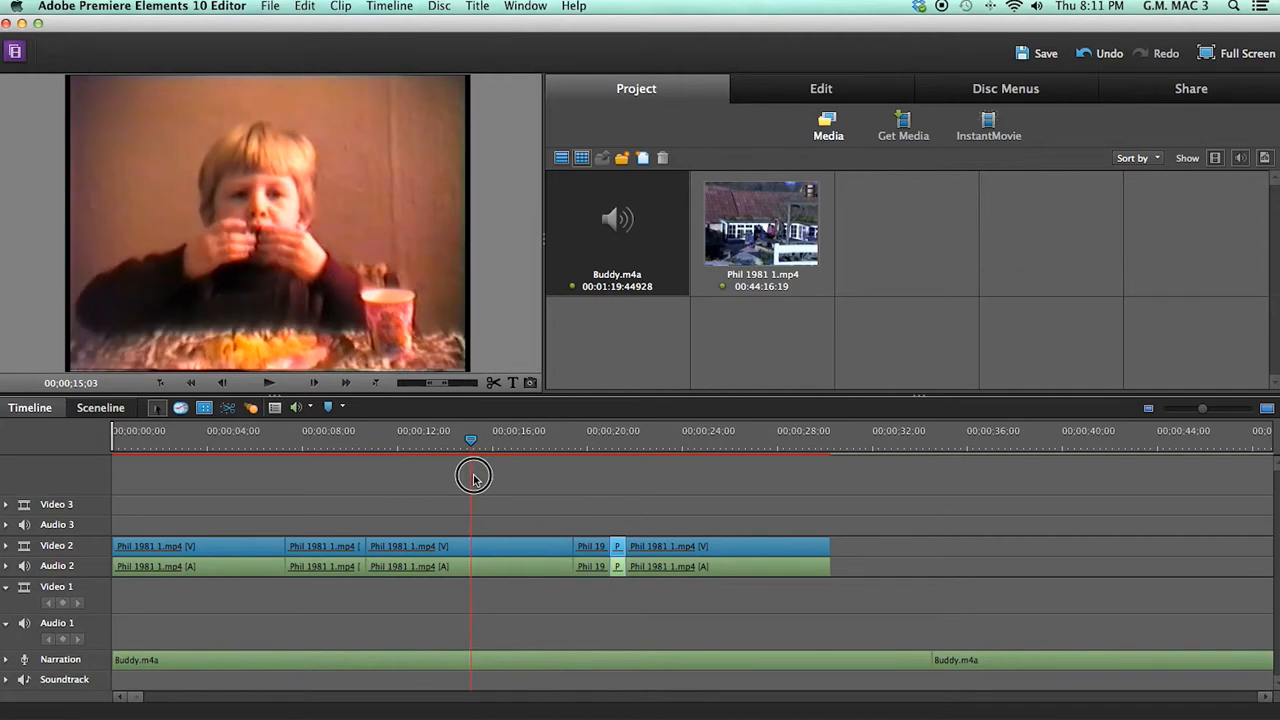
- Review the boy-eating clip on Video 2 and remove it with Delete and Close Gap
drag(472, 476, 464, 476)
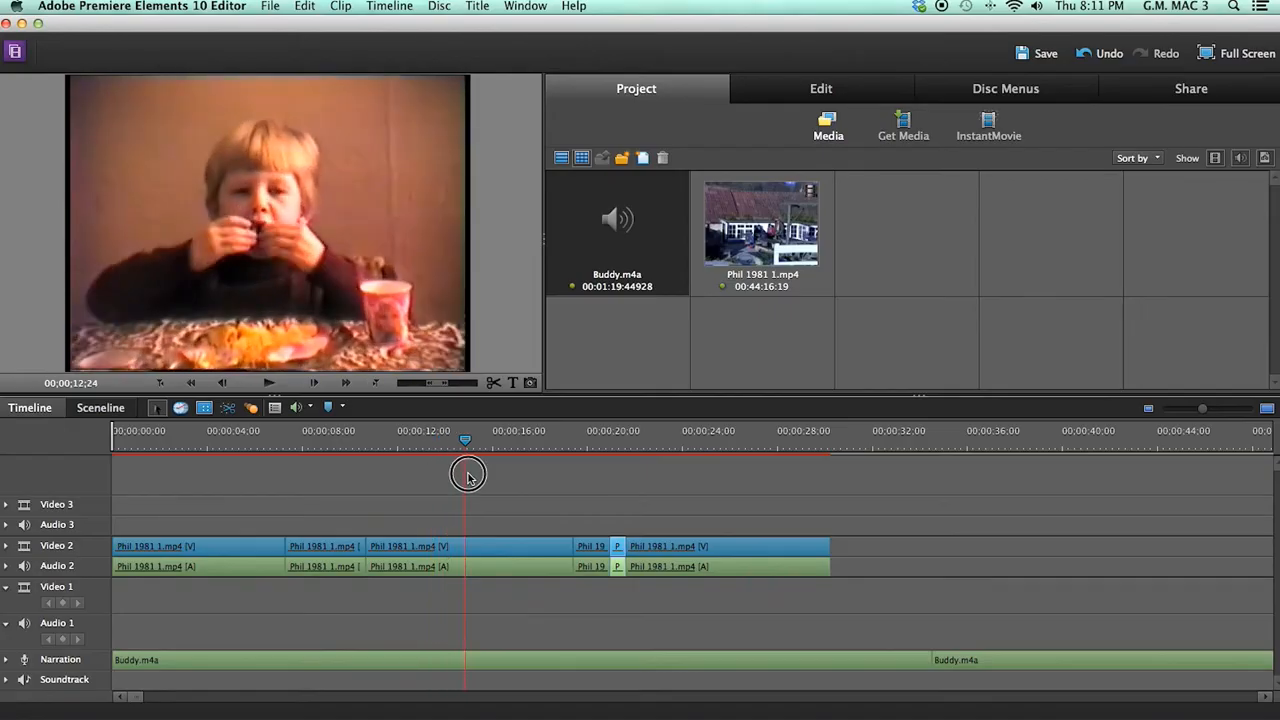
drag(464, 472, 456, 472)
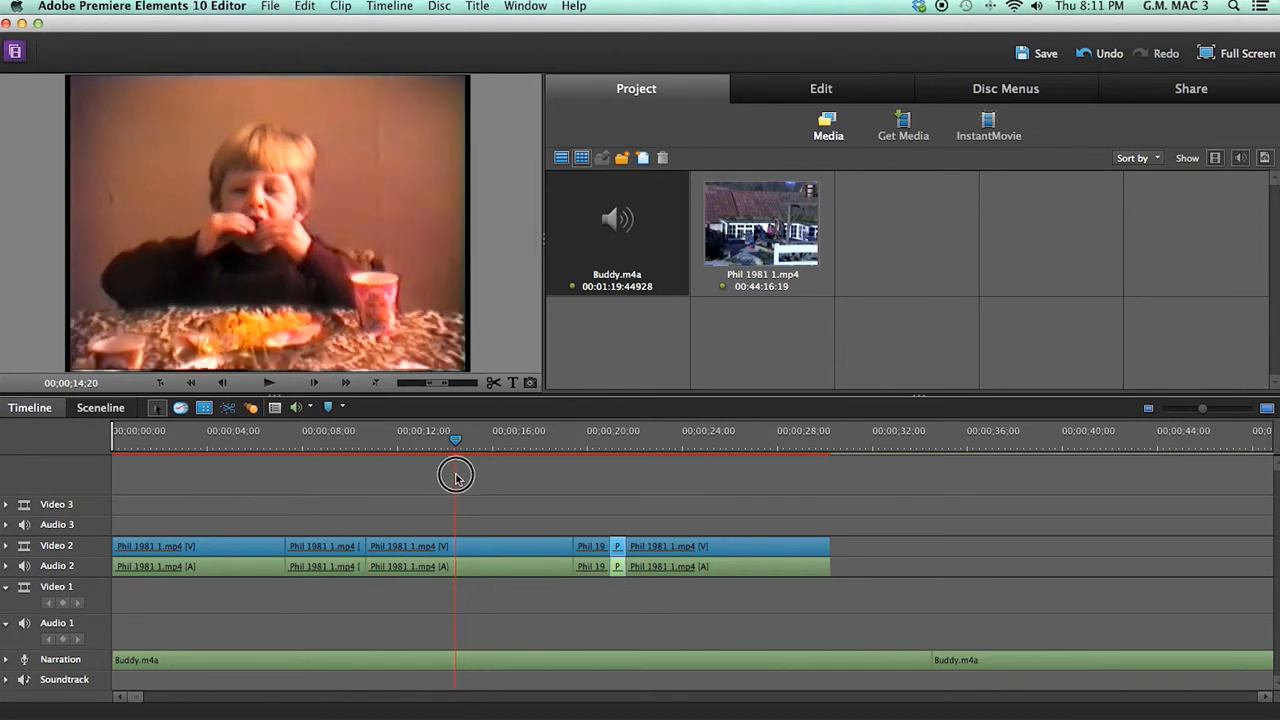
drag(456, 476, 490, 476)
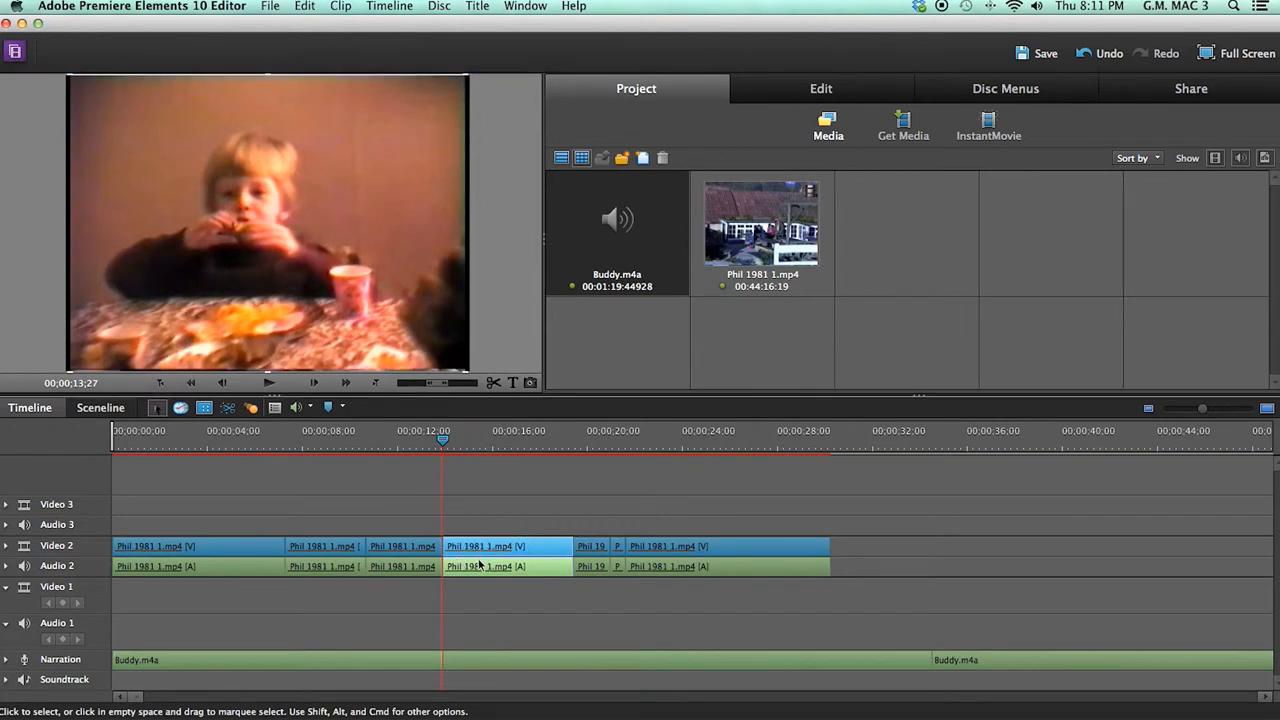
right_click(478, 544)
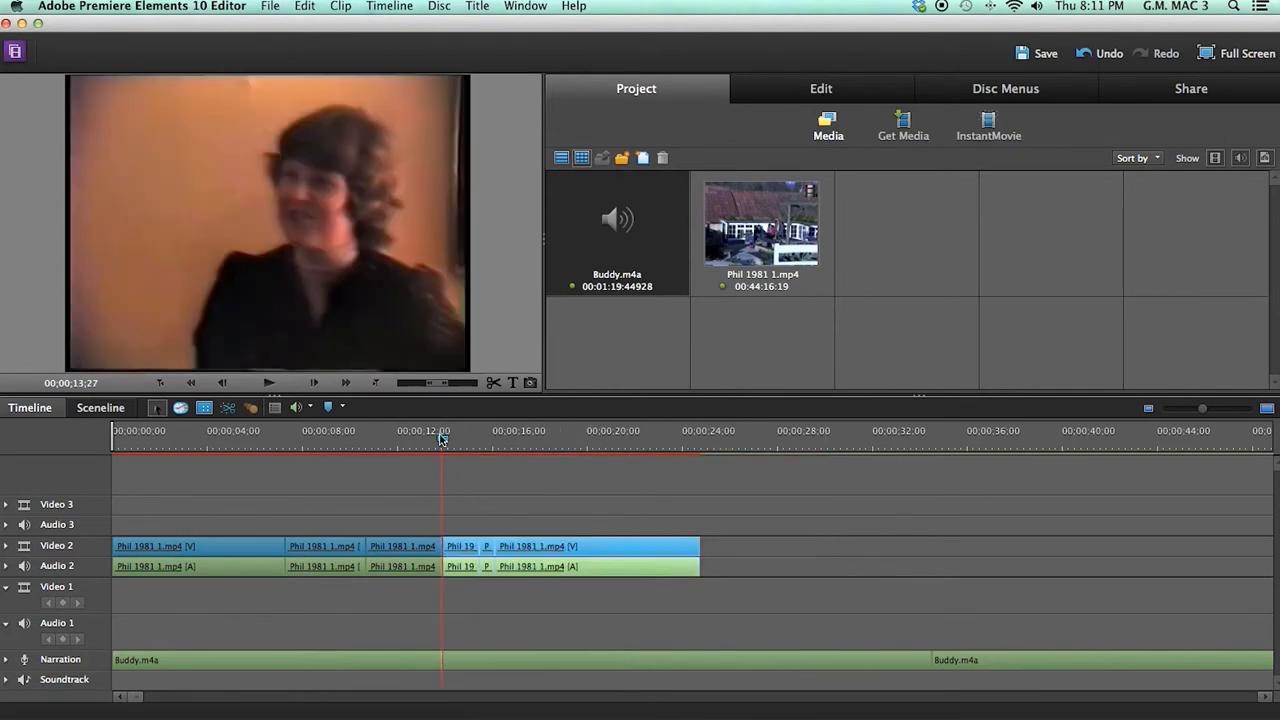
- Ripple-trim the short clip near 15 seconds to lengthen it, pushing later clips along
drag(440, 442, 464, 442)
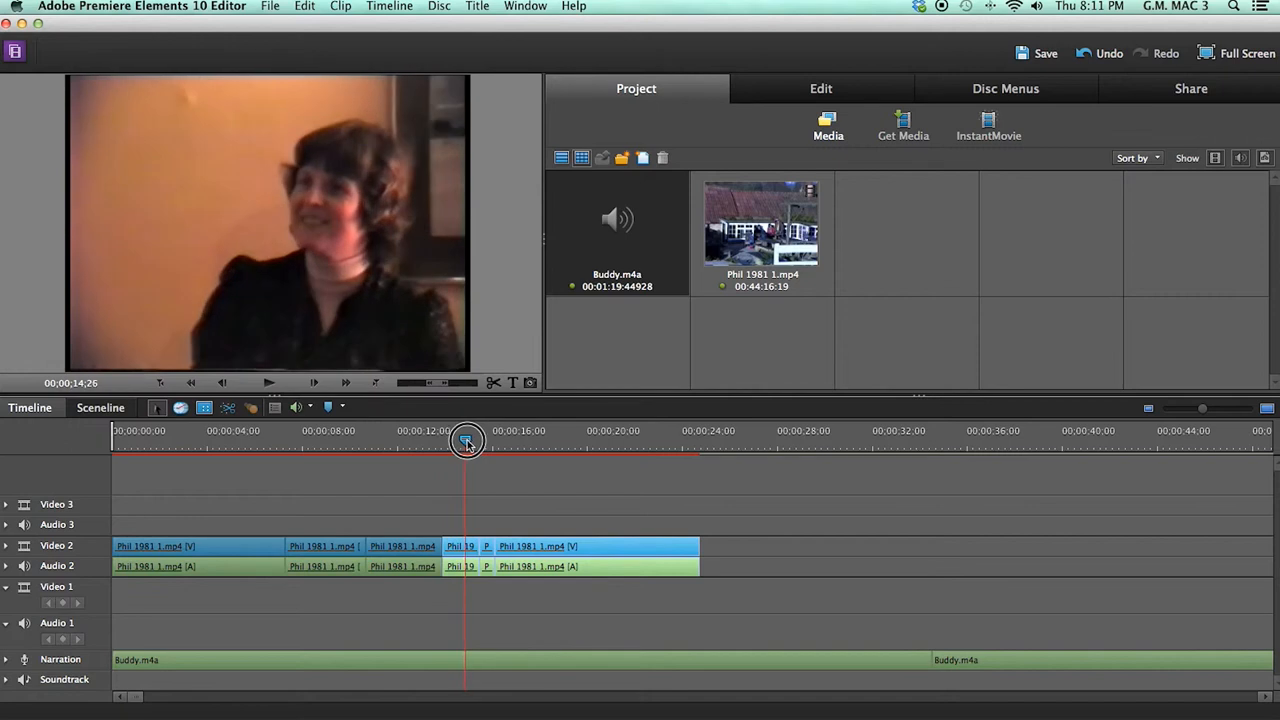
drag(464, 442, 484, 442)
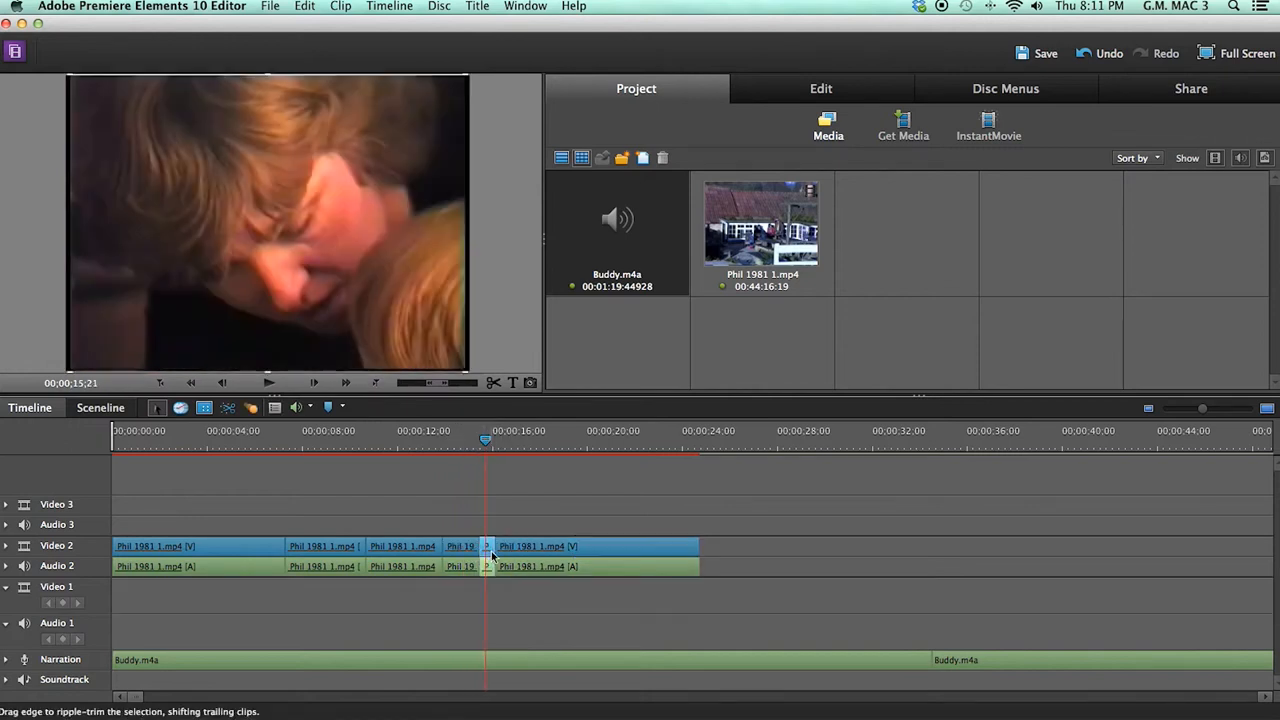
drag(488, 556, 520, 556)
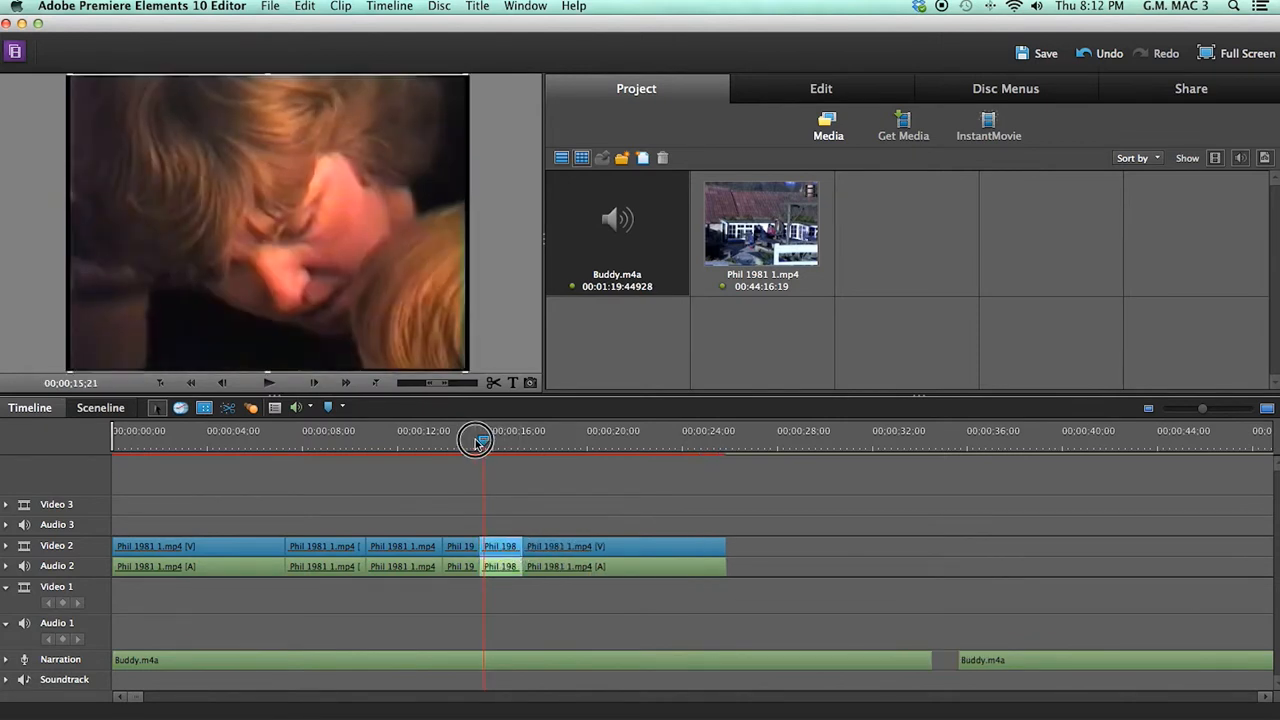
drag(480, 442, 442, 442)
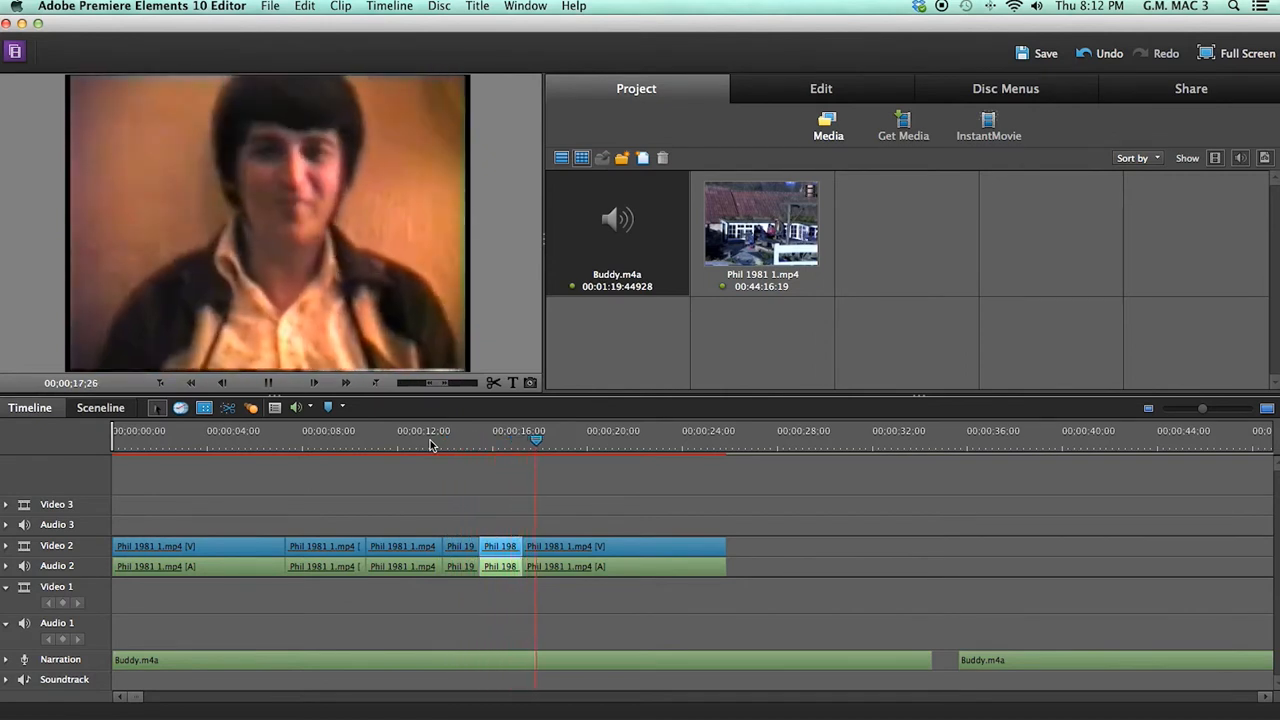
- Split the following clip in two and scrub through to review the man's clip
click(510, 548)
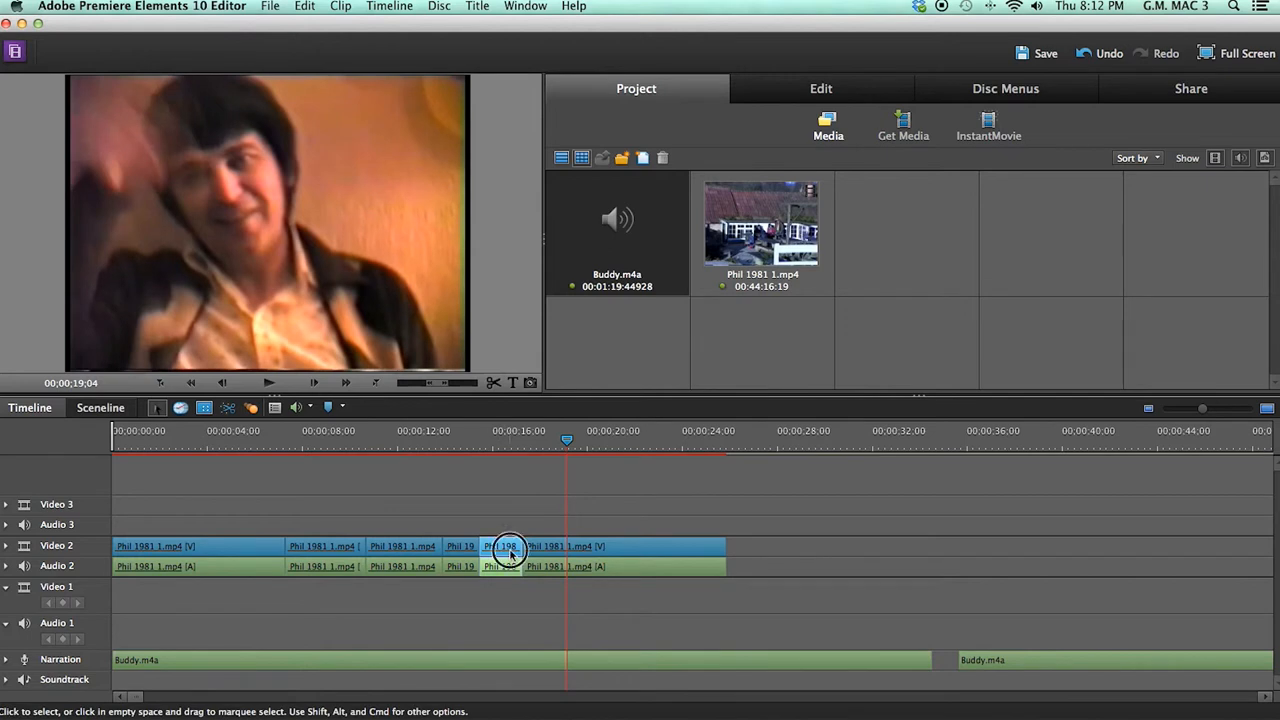
drag(508, 546, 532, 546)
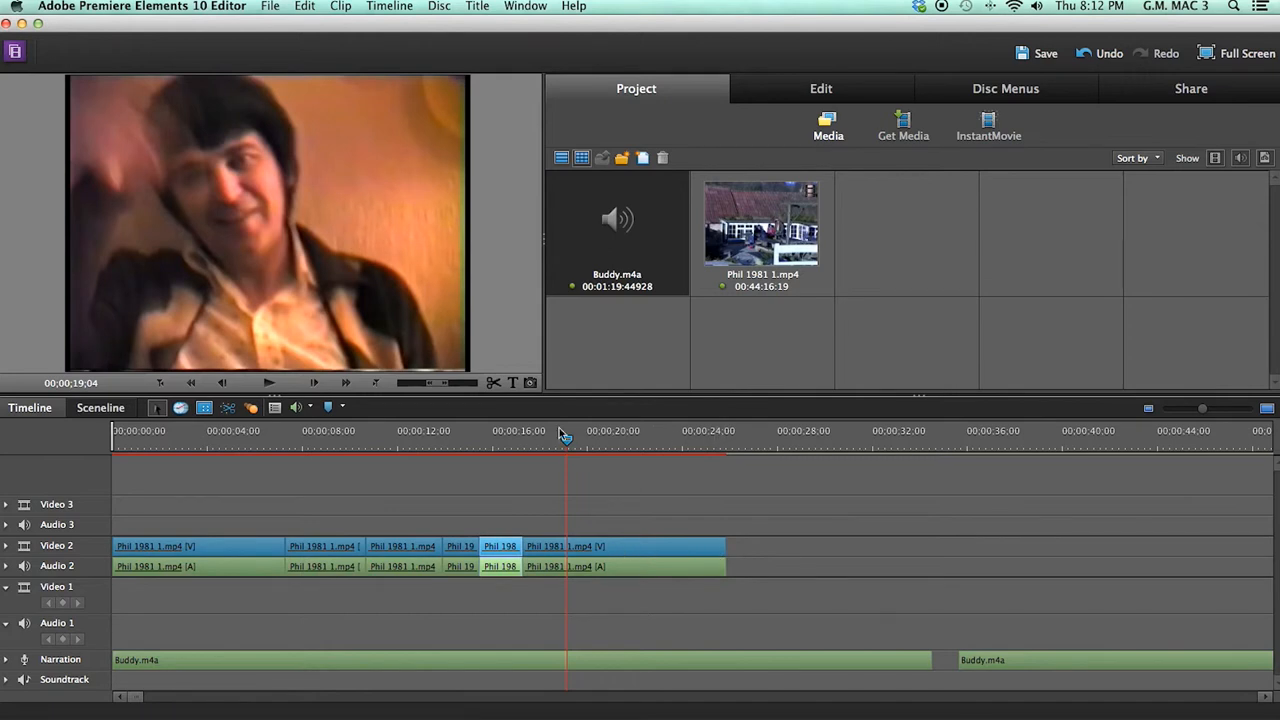
drag(568, 448, 532, 448)
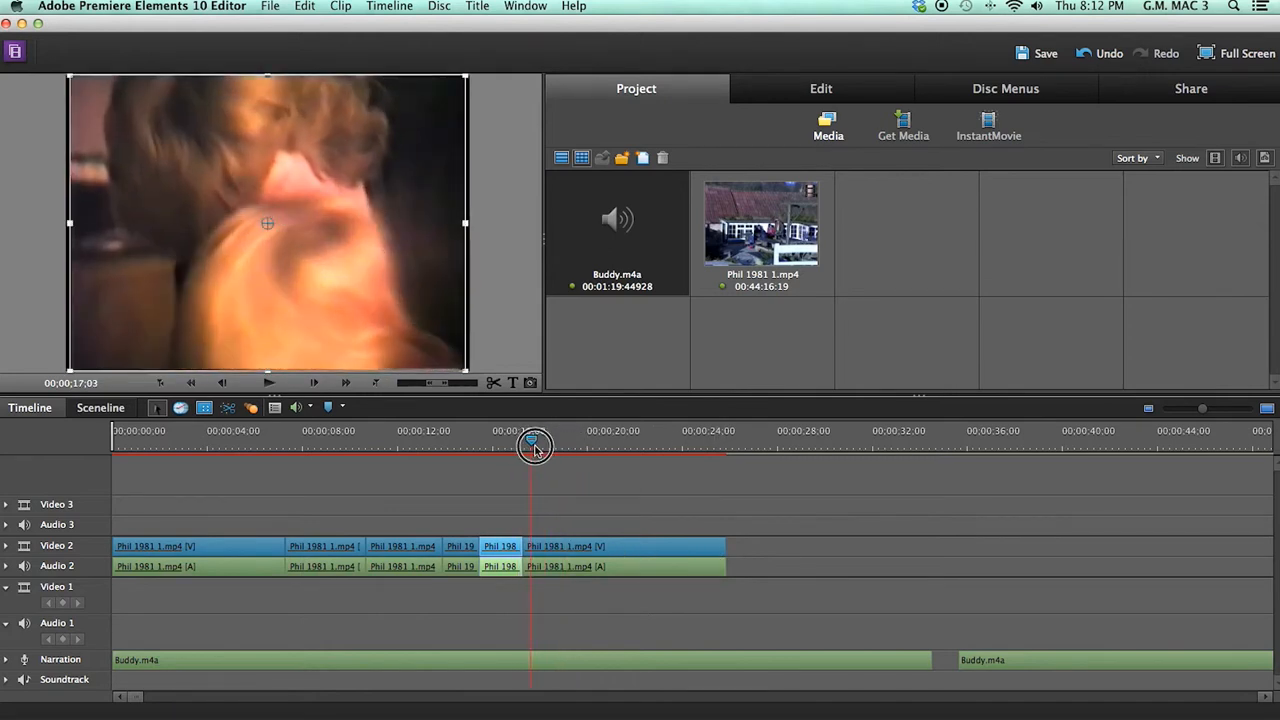
drag(532, 446, 544, 446)
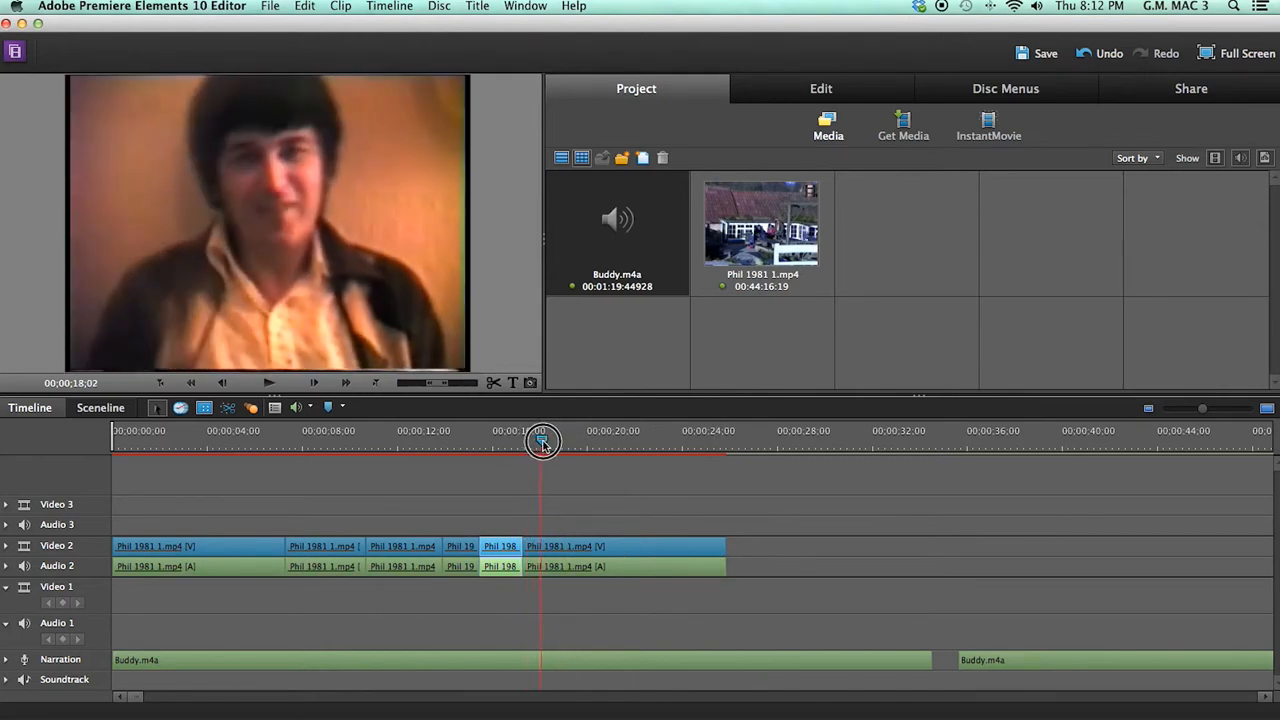
drag(544, 444, 588, 450)
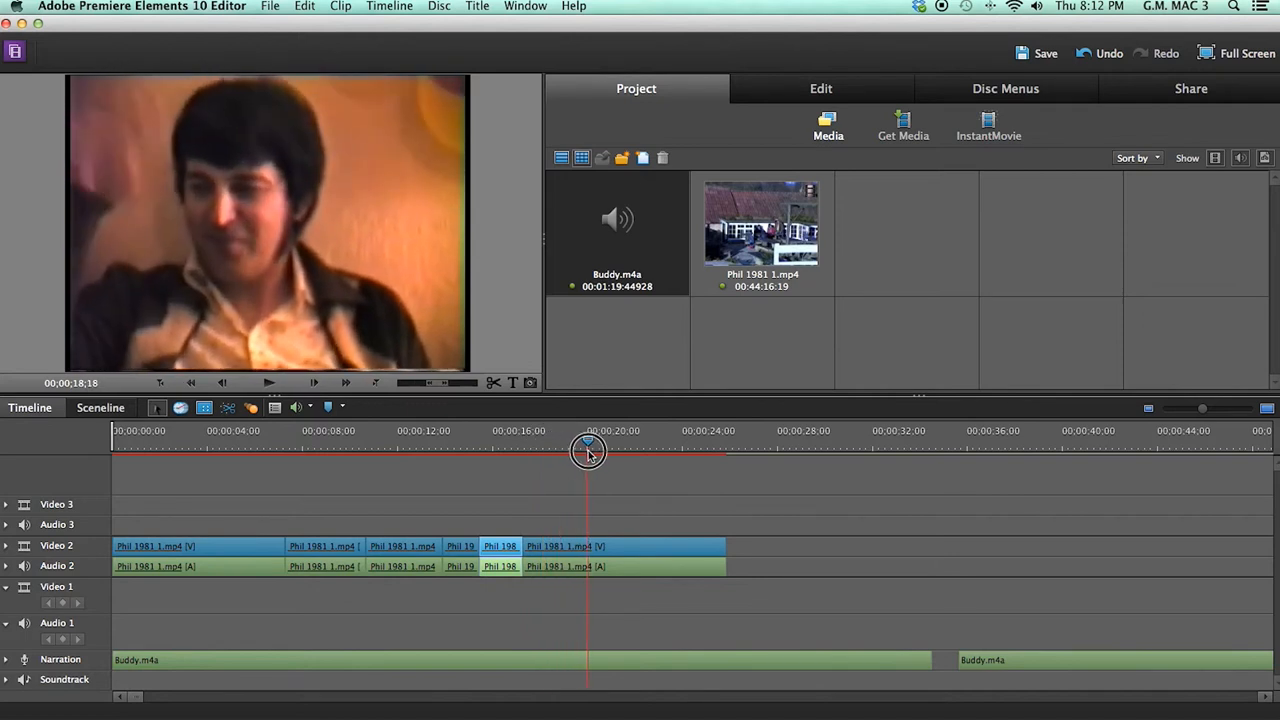